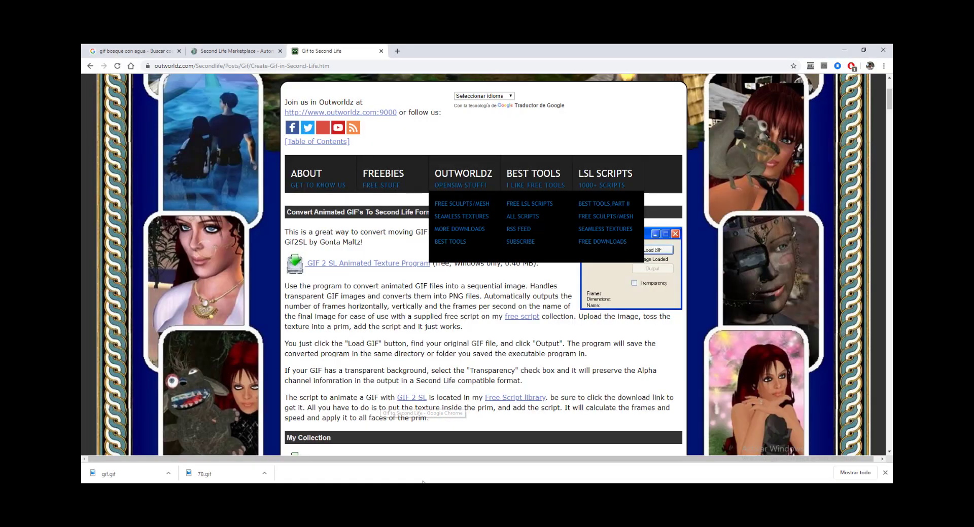
# Return to the Google Images results, close the Marketplace tab, and view the Green Landscape pond GIF
pyautogui.click(131, 51)
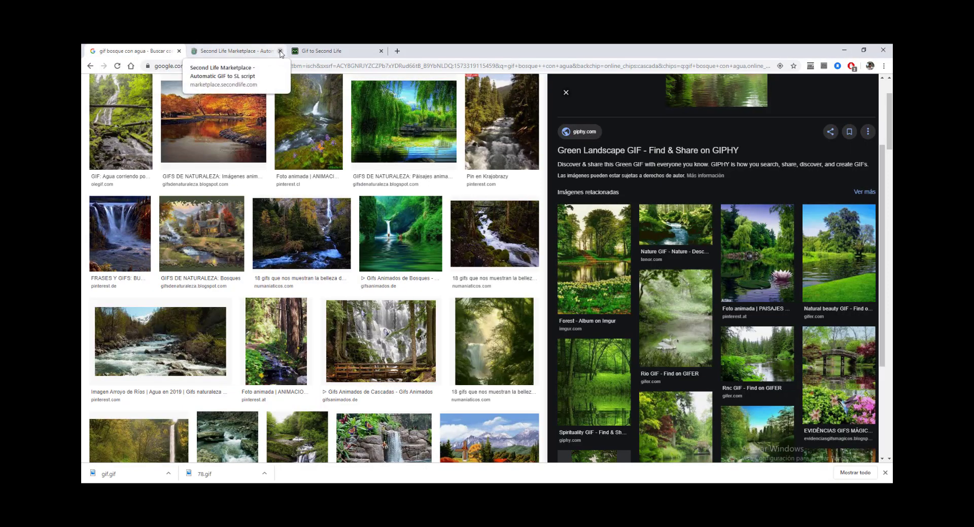
pyautogui.click(280, 51)
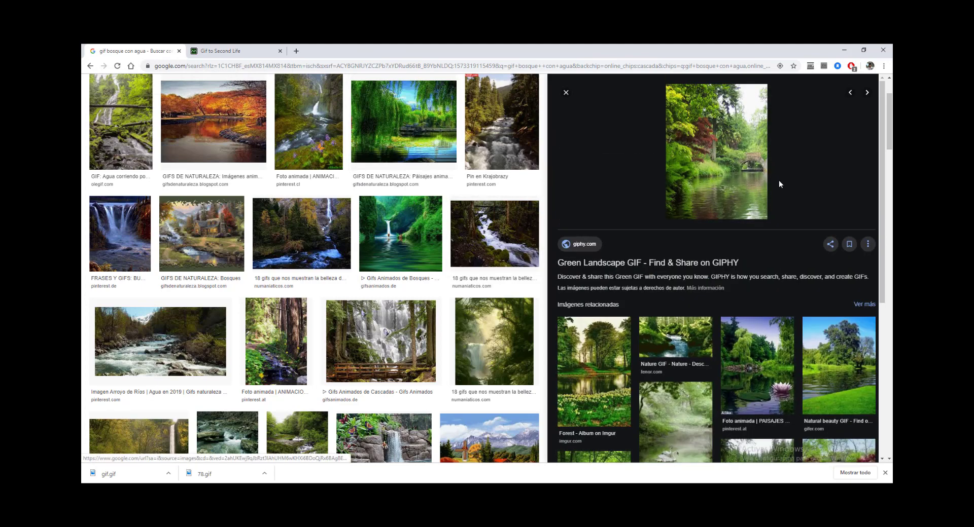
pyautogui.moveTo(732, 181)
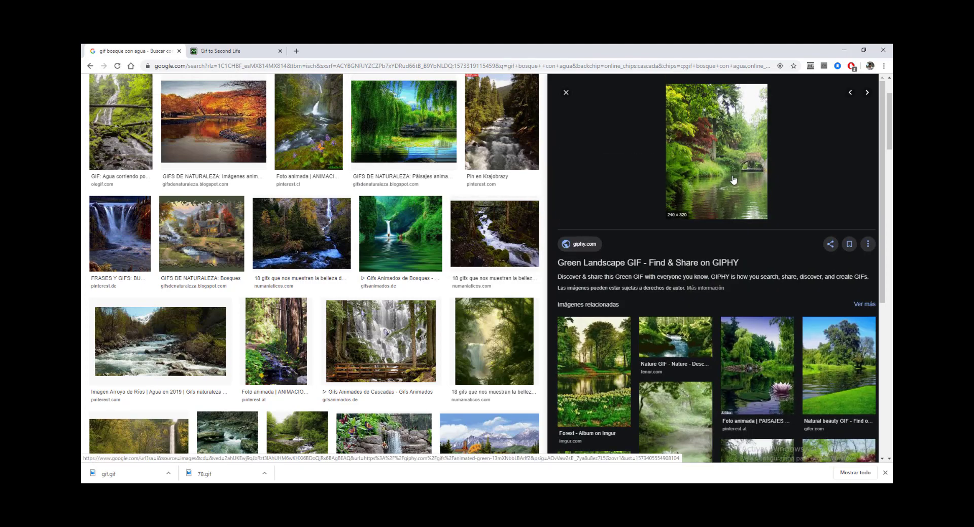
pyautogui.scroll(3)
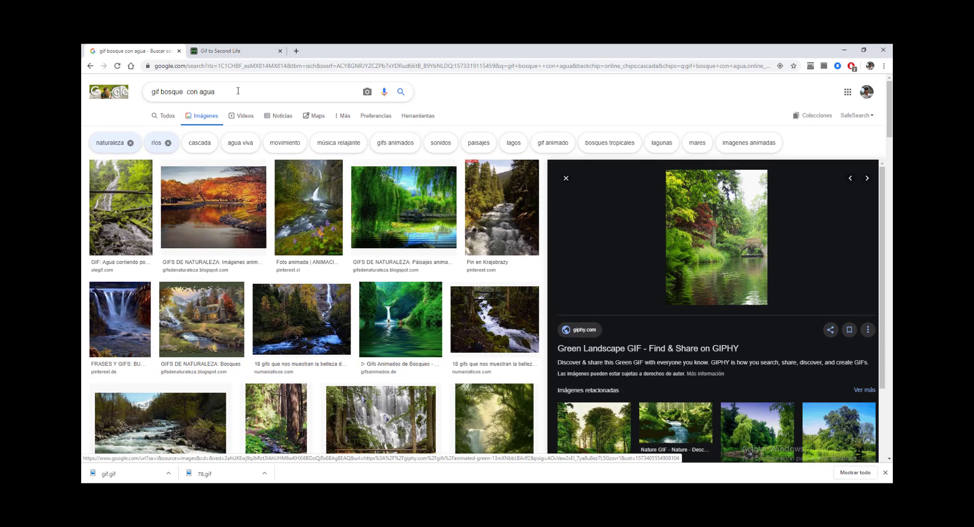
pyautogui.moveTo(245, 91)
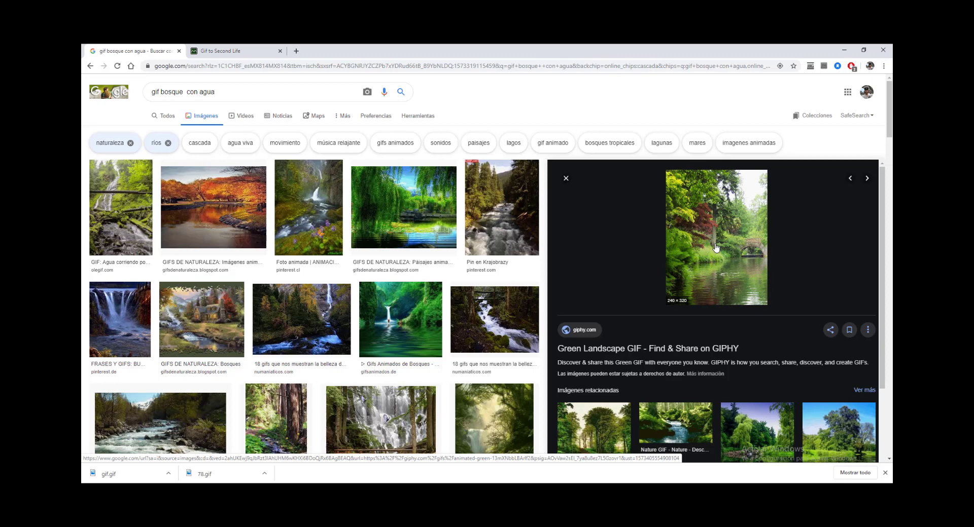
pyautogui.moveTo(720, 257)
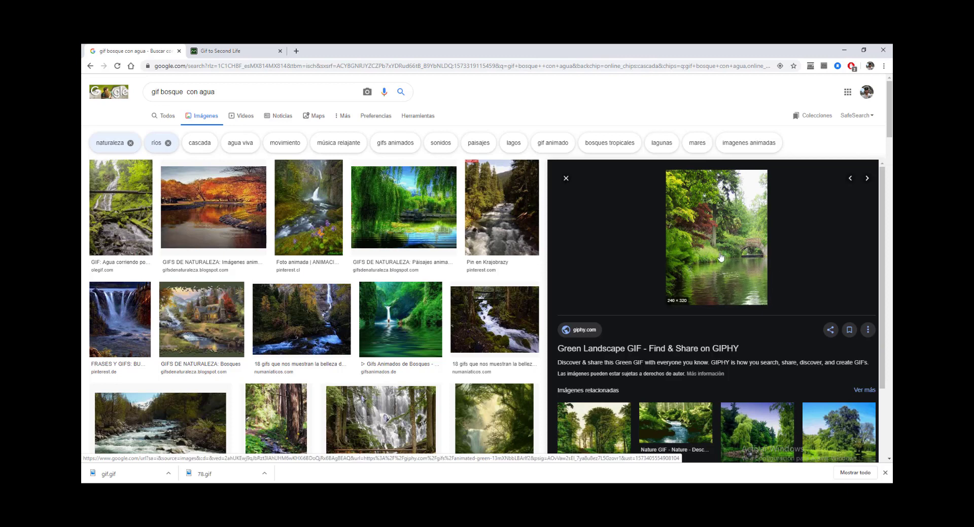
pyautogui.moveTo(693, 284)
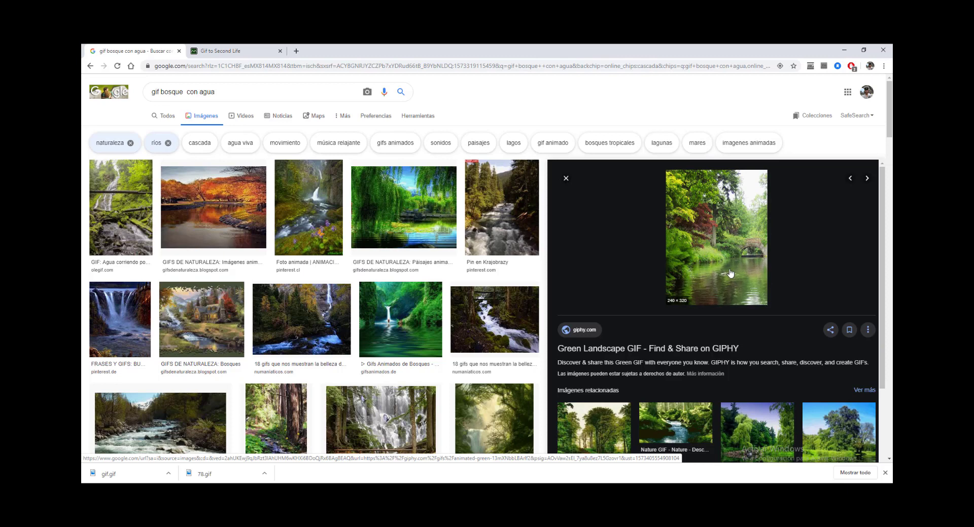
# Open the previewed garden pond GIF full-size in its own Chrome tab
pyautogui.rightClick(730, 274)
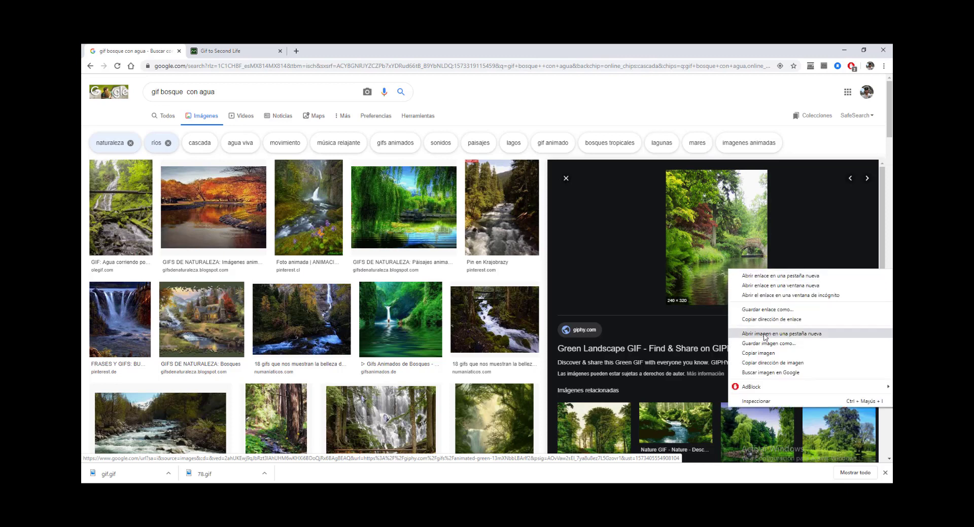
pyautogui.click(783, 334)
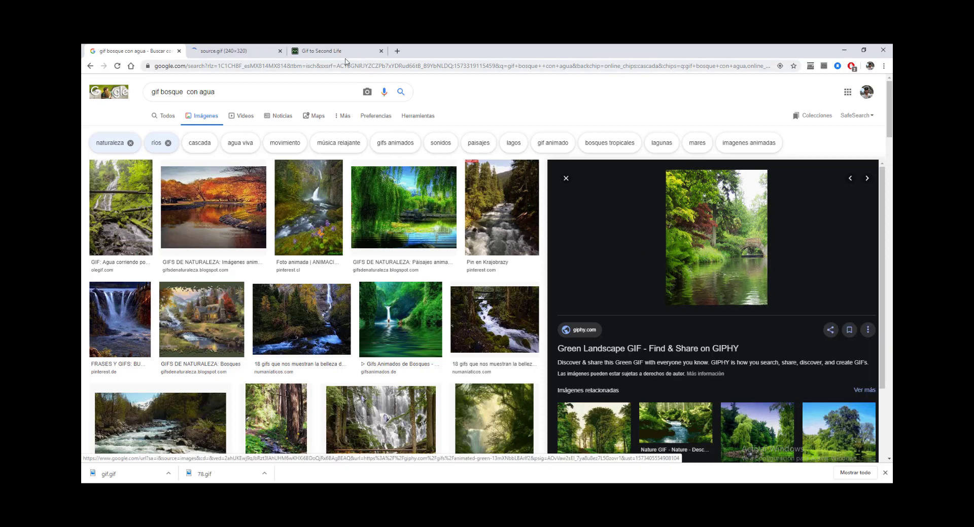
pyautogui.click(237, 50)
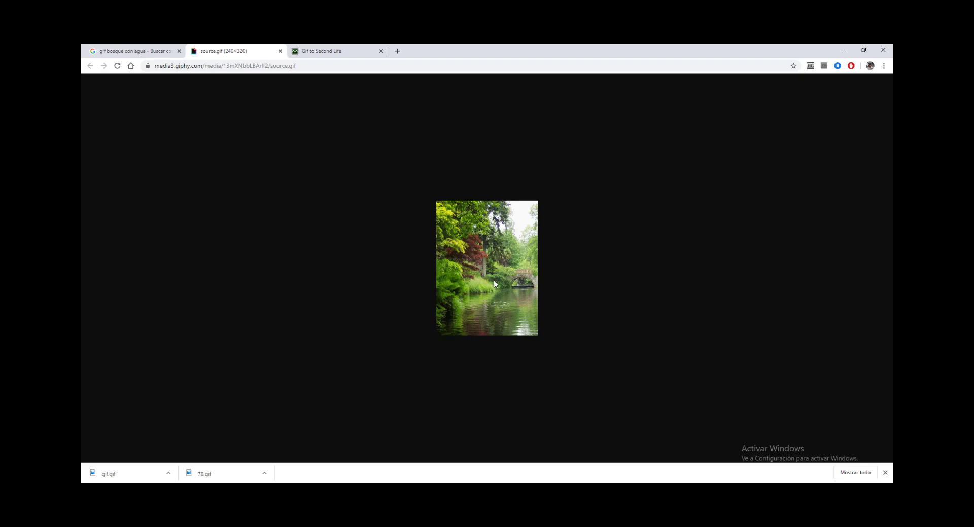
# Save the GIF as source.gif into the GIF to SL folder on the desktop
pyautogui.rightClick(496, 277)
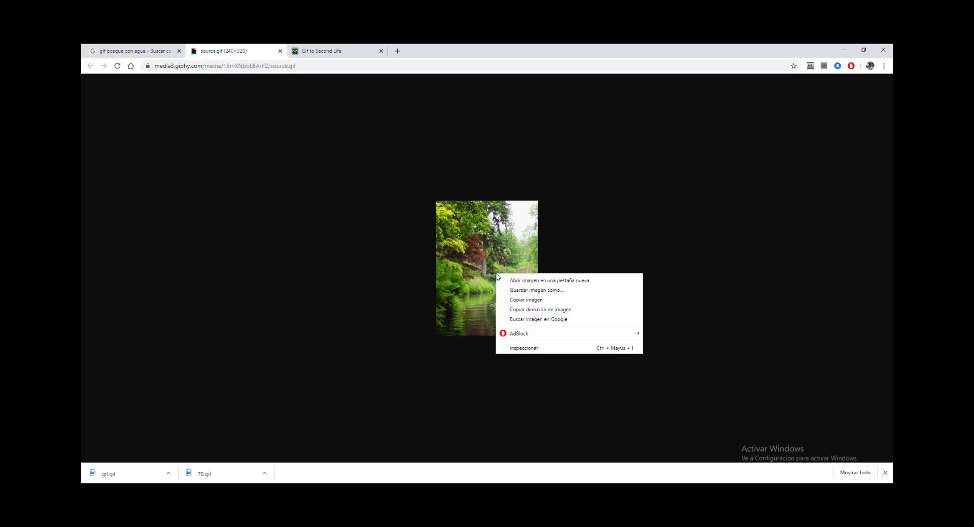
pyautogui.click(566, 294)
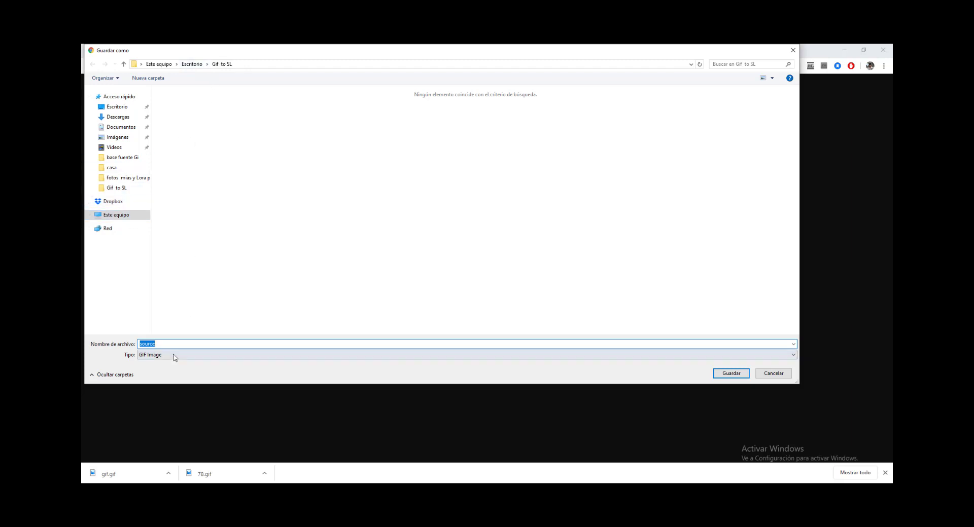
pyautogui.click(731, 373)
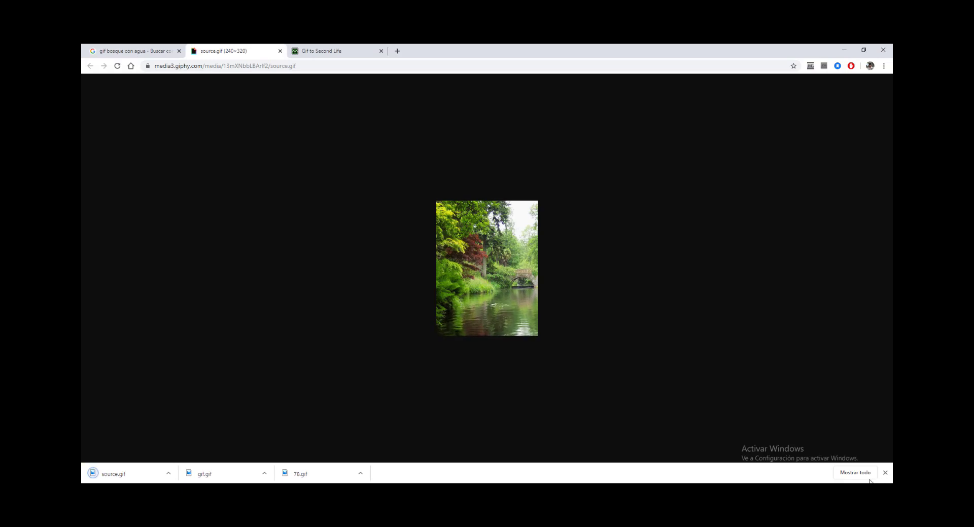
# Dismiss the downloads bar and return to the top of the Outworldz GIF 2 SL guide
pyautogui.click(884, 473)
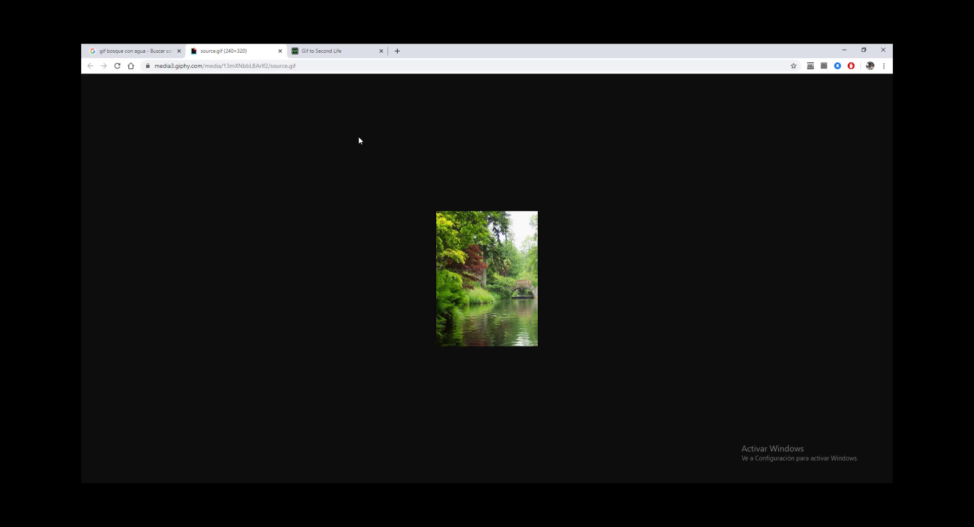
pyautogui.click(338, 51)
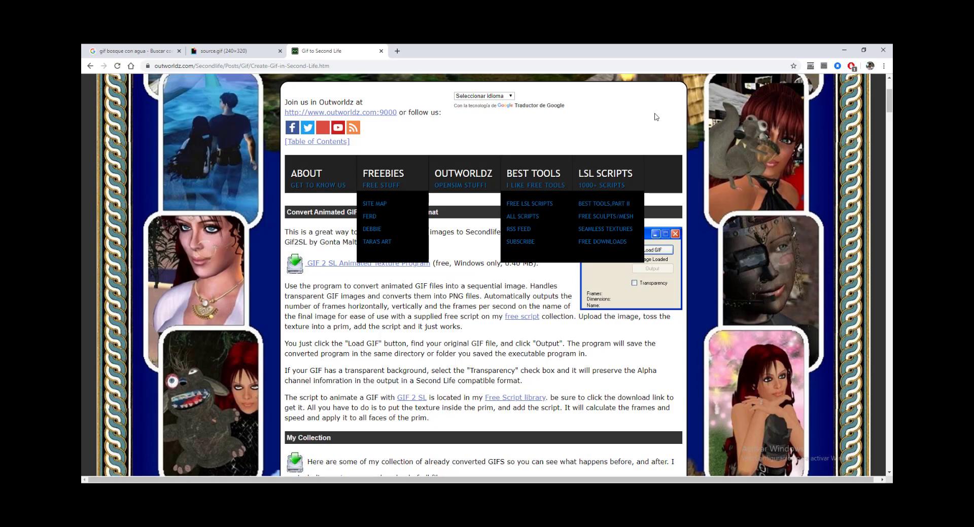
pyautogui.moveTo(571, 139)
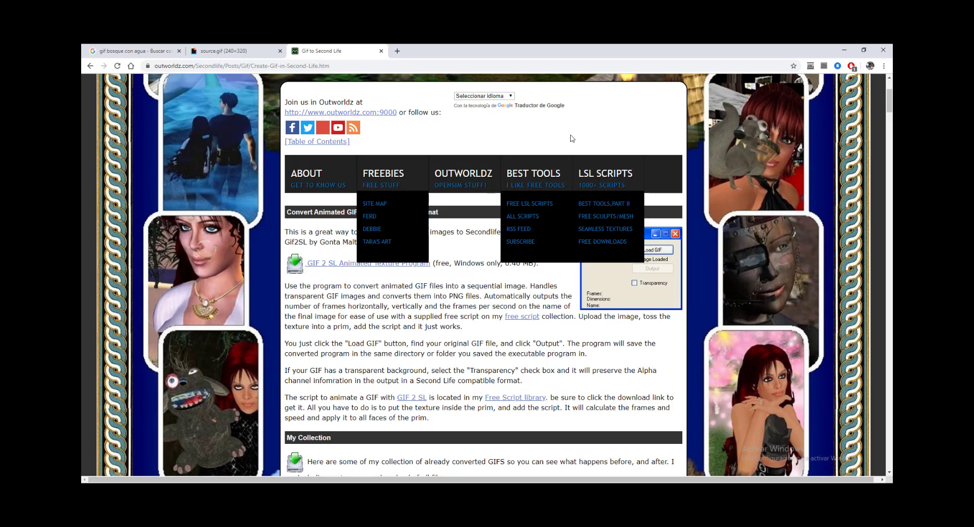
pyautogui.scroll(3)
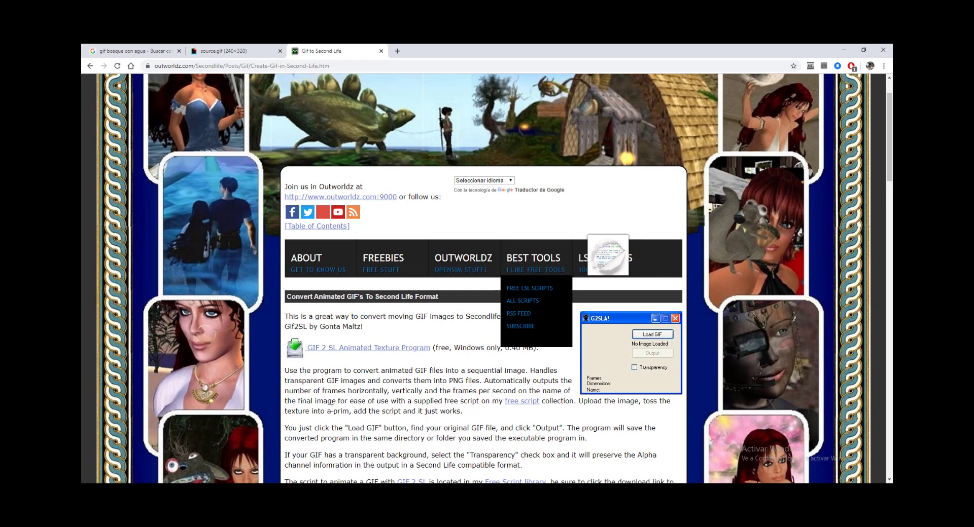
pyautogui.moveTo(314, 352)
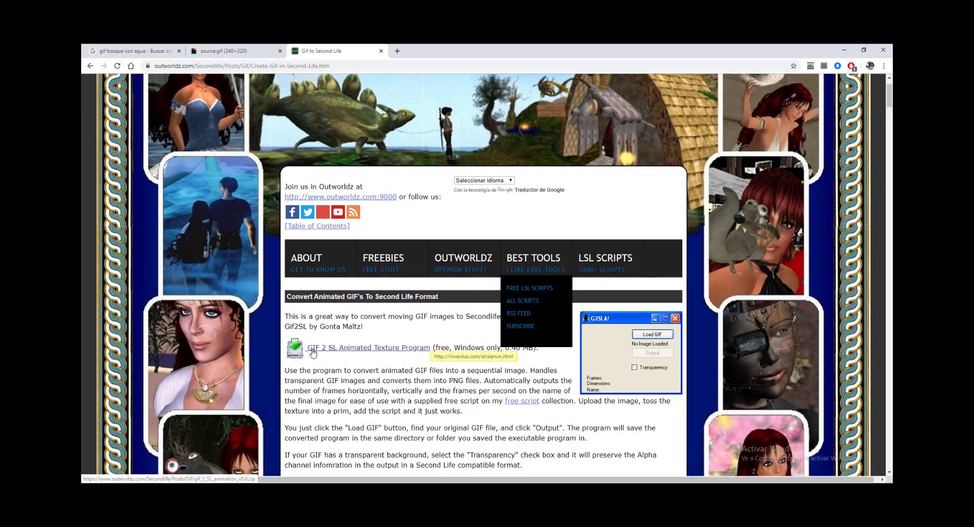
pyautogui.moveTo(354, 355)
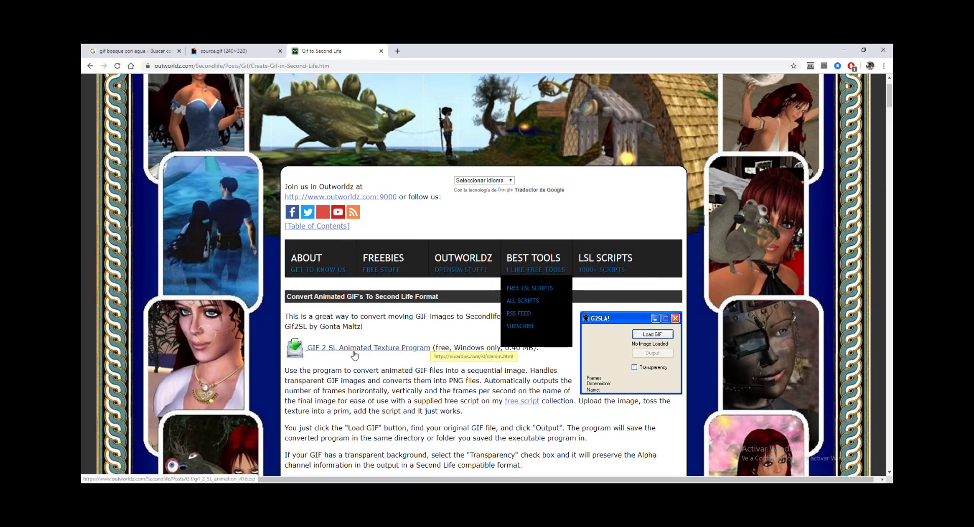
pyautogui.moveTo(414, 353)
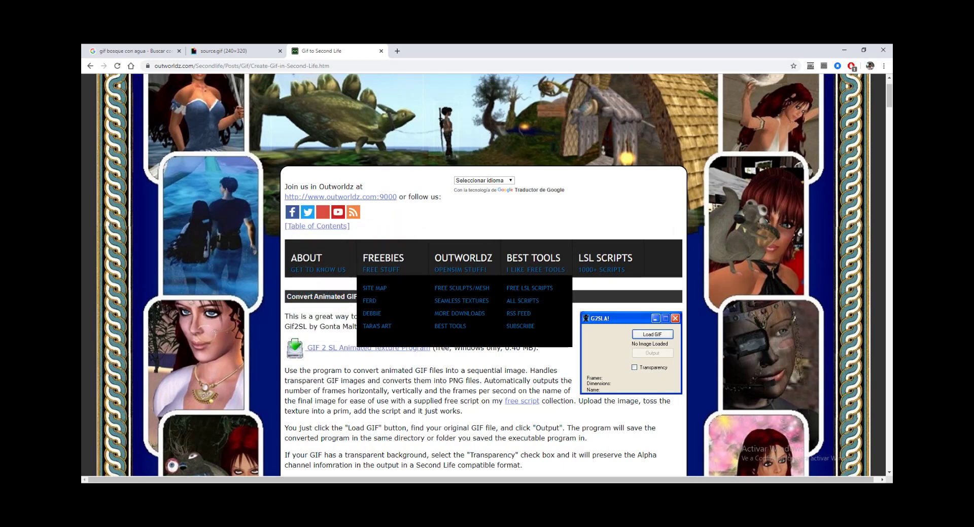
# Launch gif_2_SL_animation_v0.6 from the GIF to SL folder and reposition its window
pyautogui.click(652, 335)
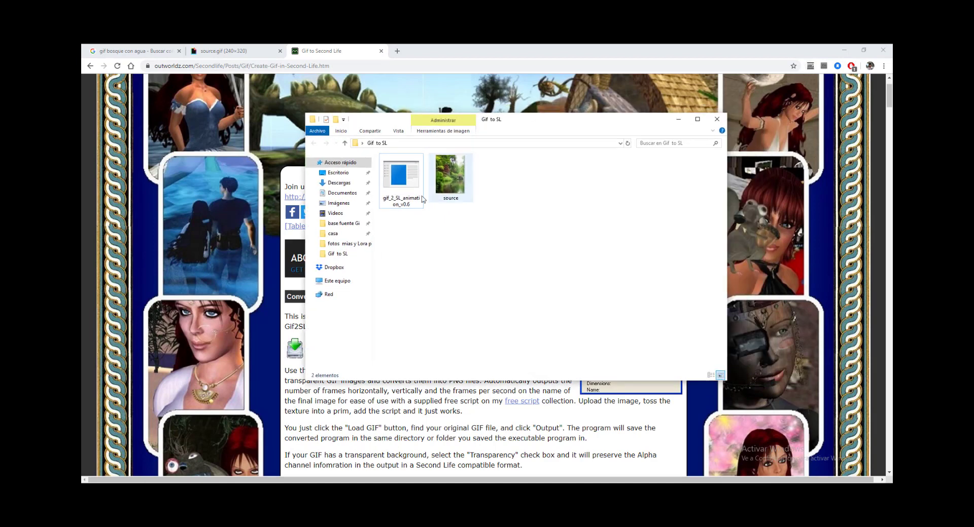
pyautogui.moveTo(402, 177)
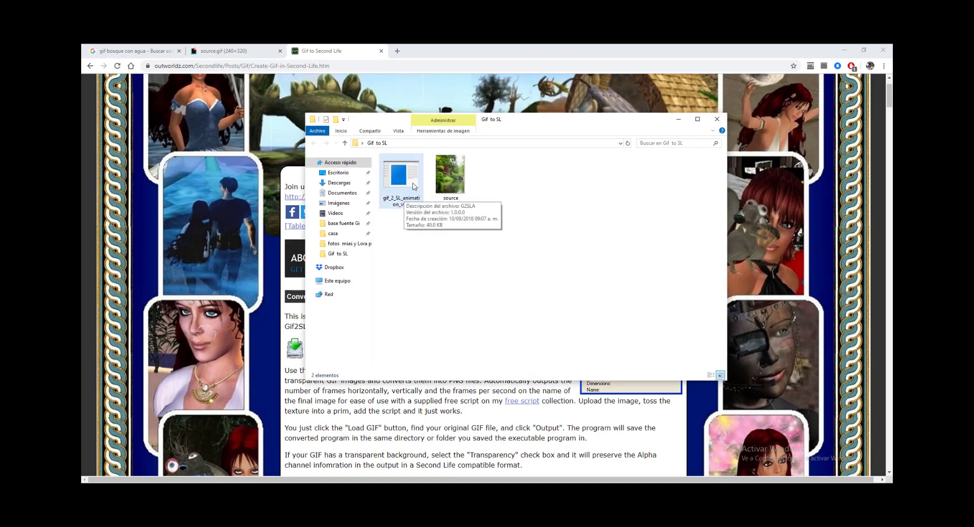
pyautogui.rightClick(401, 173)
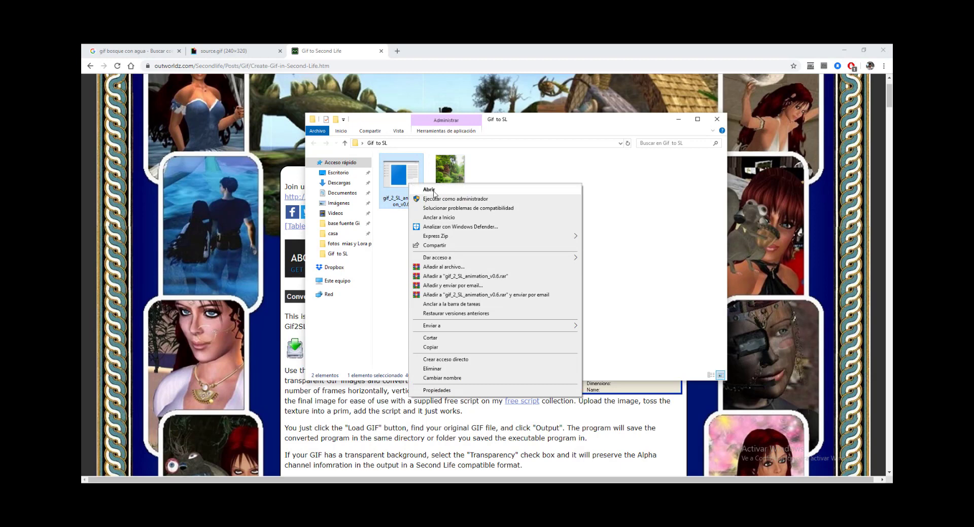
pyautogui.click(429, 190)
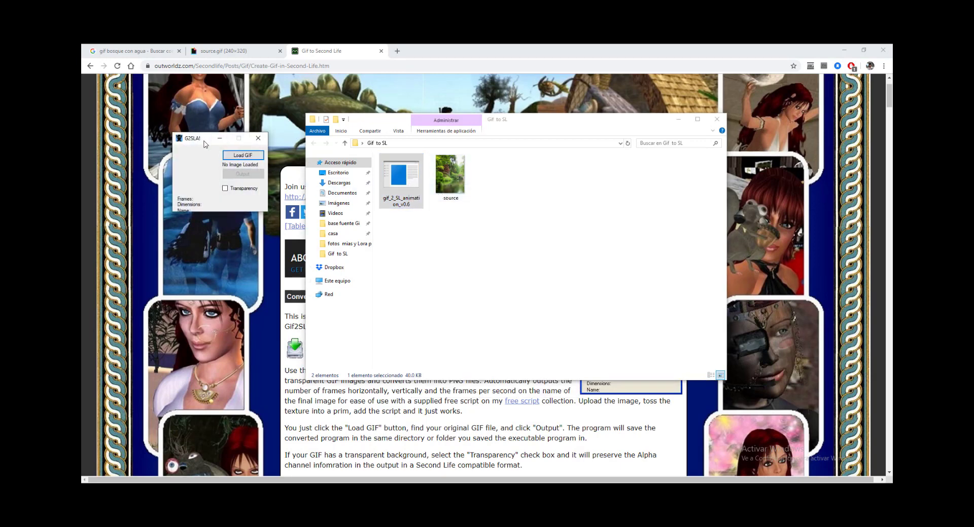
pyautogui.moveTo(199, 138); pyautogui.dragTo(565, 178)
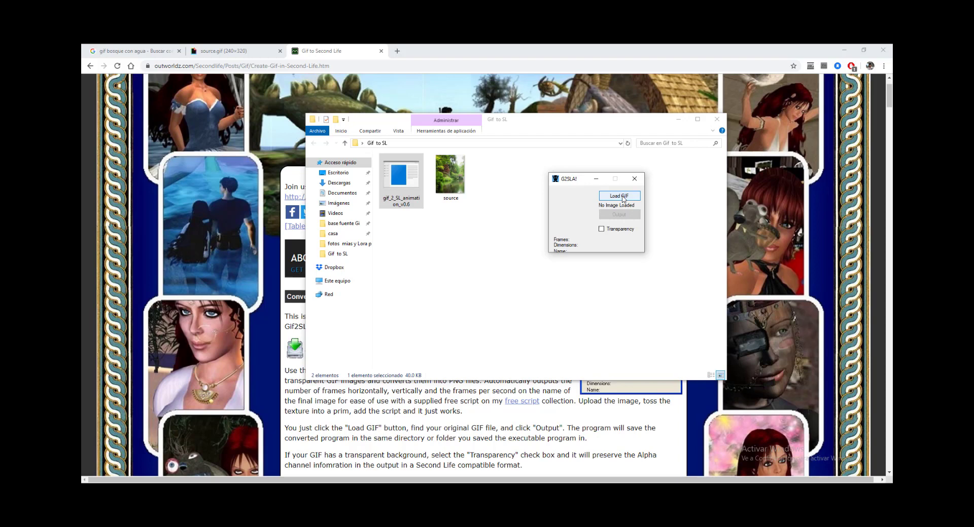
# Load source.gif into GIF2SL so it reports 12 frames laid out 6 by 2
pyautogui.click(619, 196)
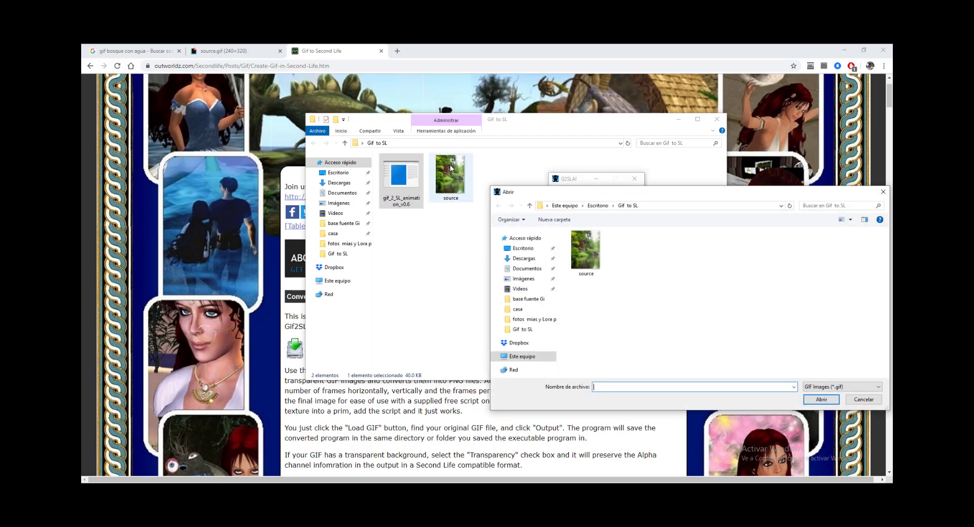
pyautogui.click(584, 248)
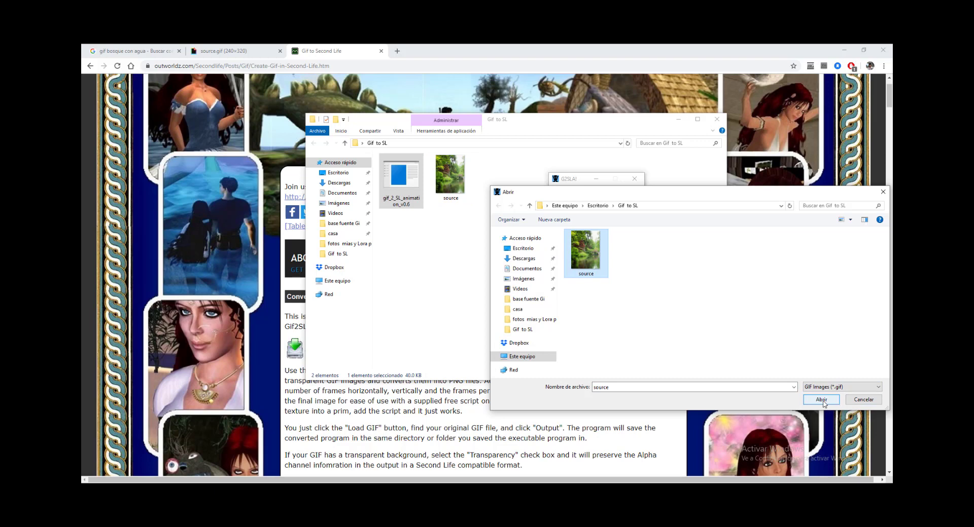
pyautogui.click(820, 400)
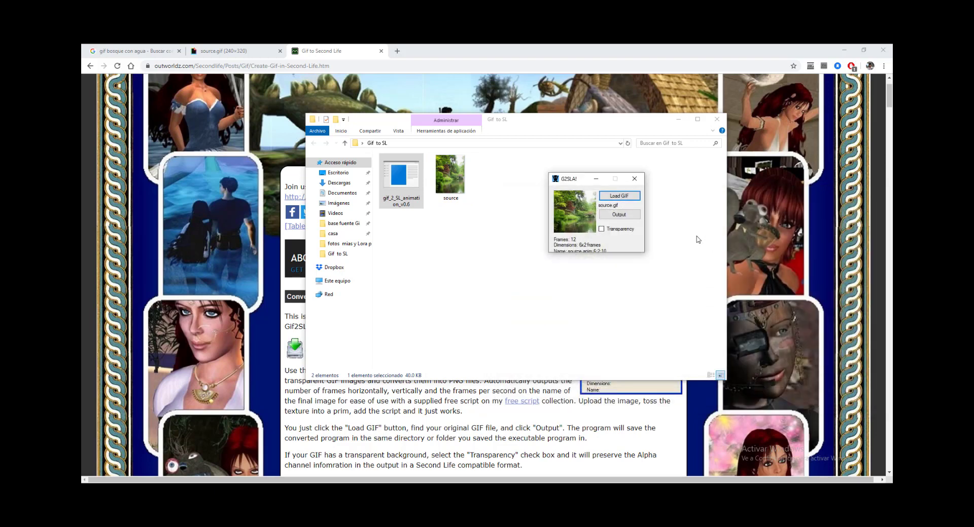
pyautogui.moveTo(579, 224)
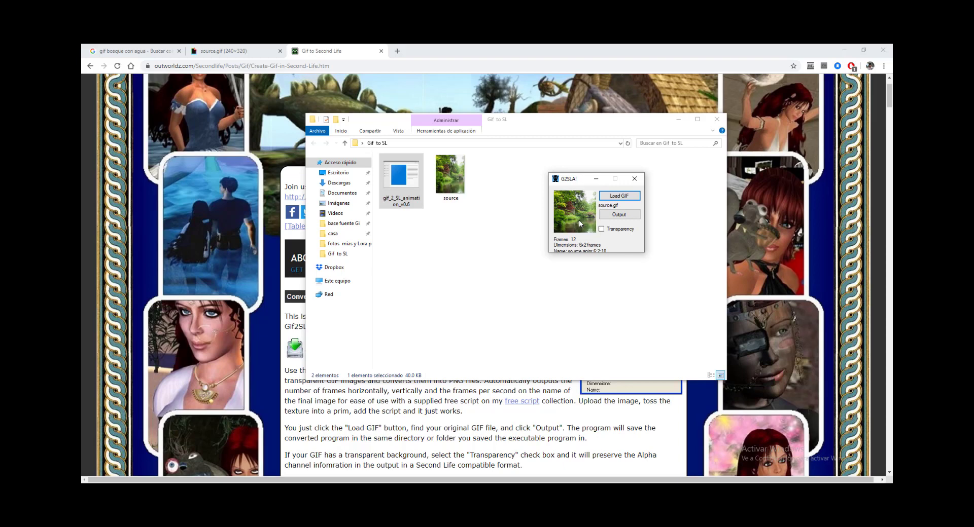
pyautogui.click(601, 230)
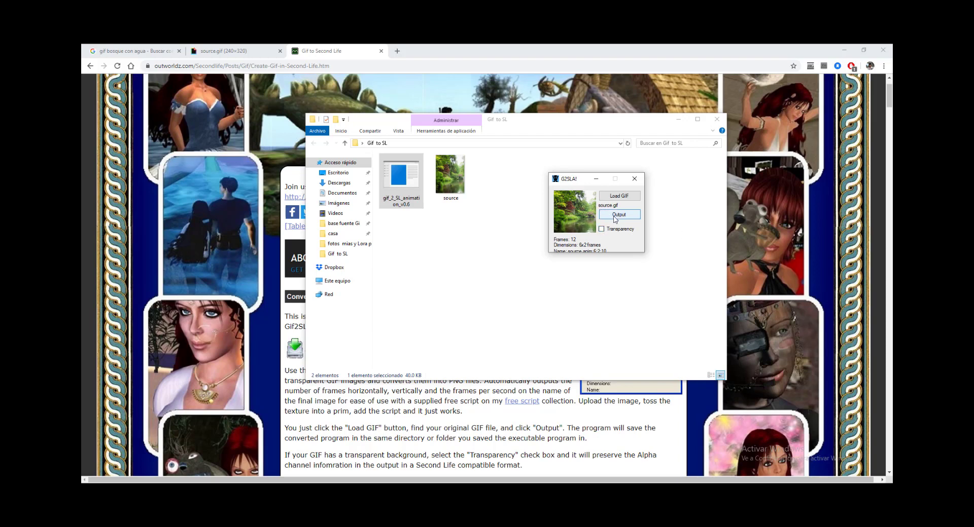
# Output the 6x2 sprite sheet source.anim;6;2;10.jpg, acknowledge it, and close the converter
pyautogui.click(619, 214)
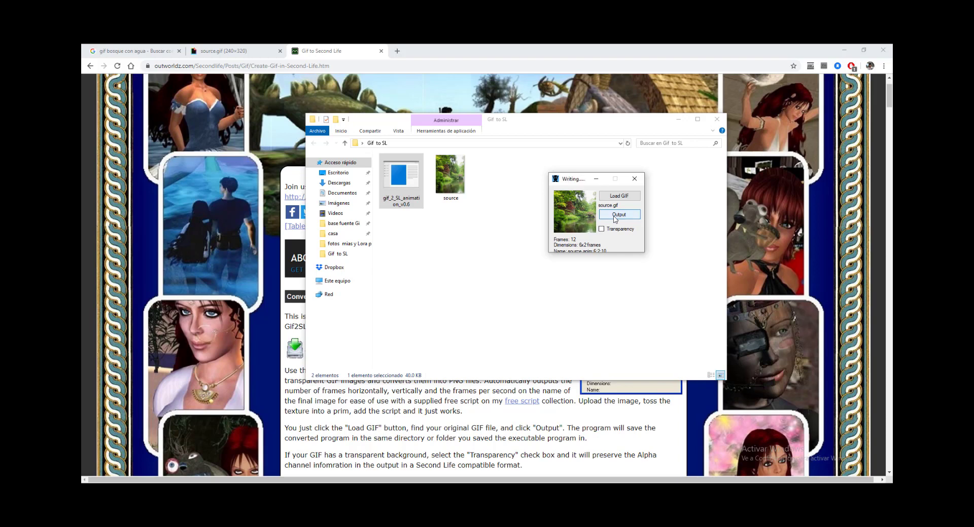
pyautogui.click(619, 214)
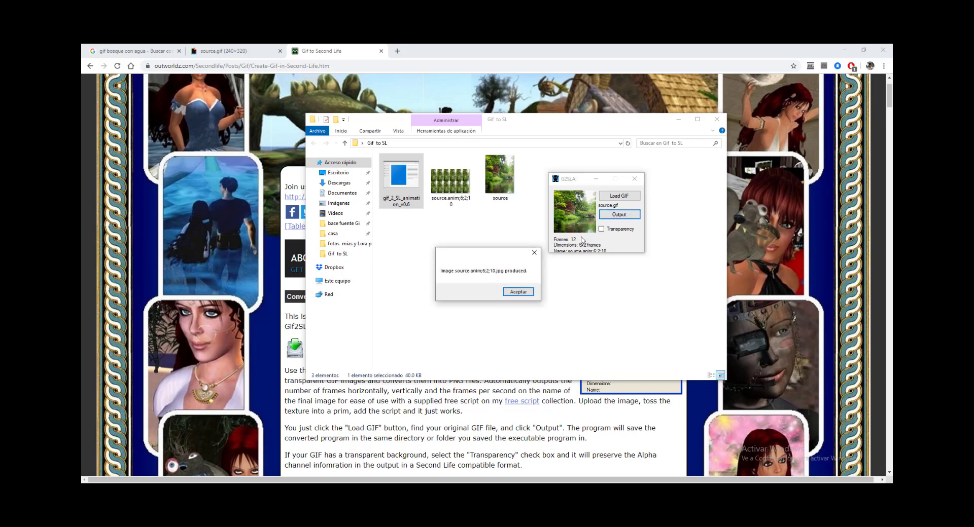
pyautogui.click(517, 291)
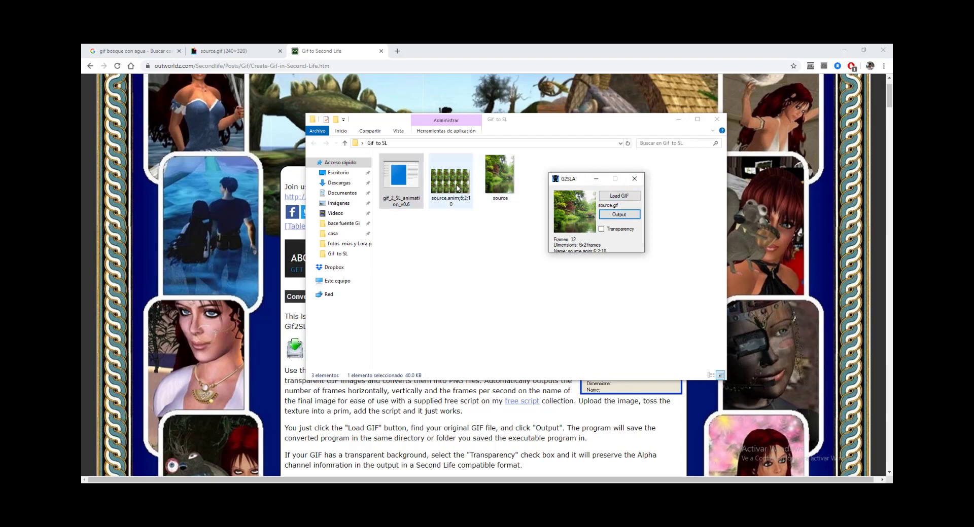
pyautogui.moveTo(634, 179)
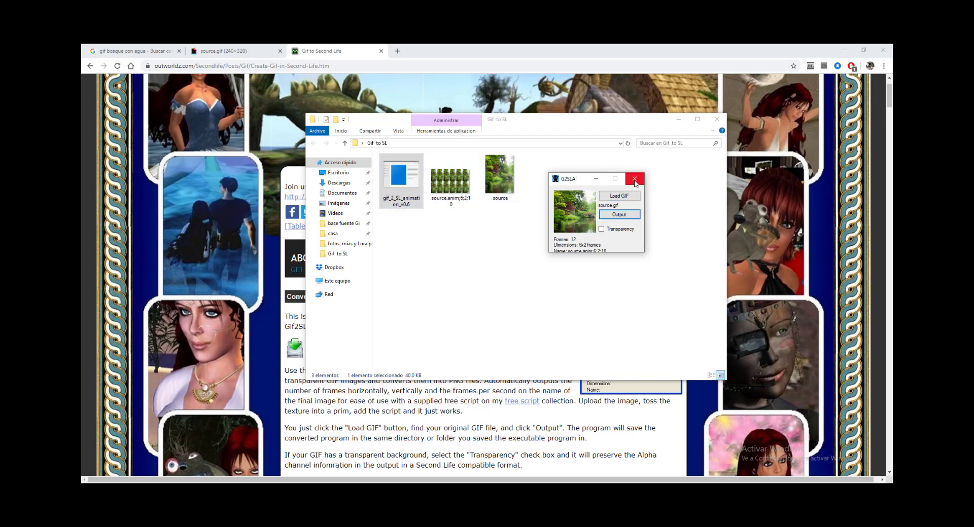
pyautogui.click(633, 179)
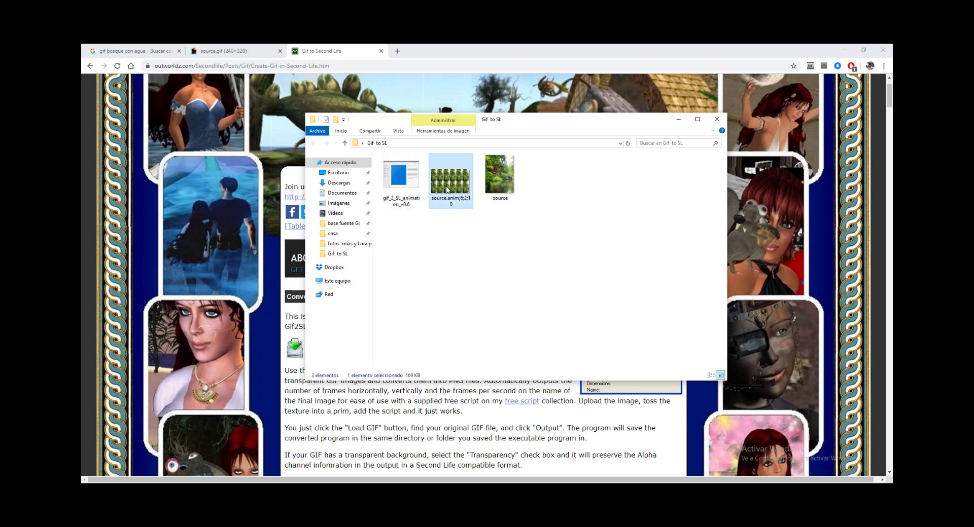
# View source.anim;6;2;10.jpg in Photos, showing two rows of six pond frames
pyautogui.doubleClick(451, 173)
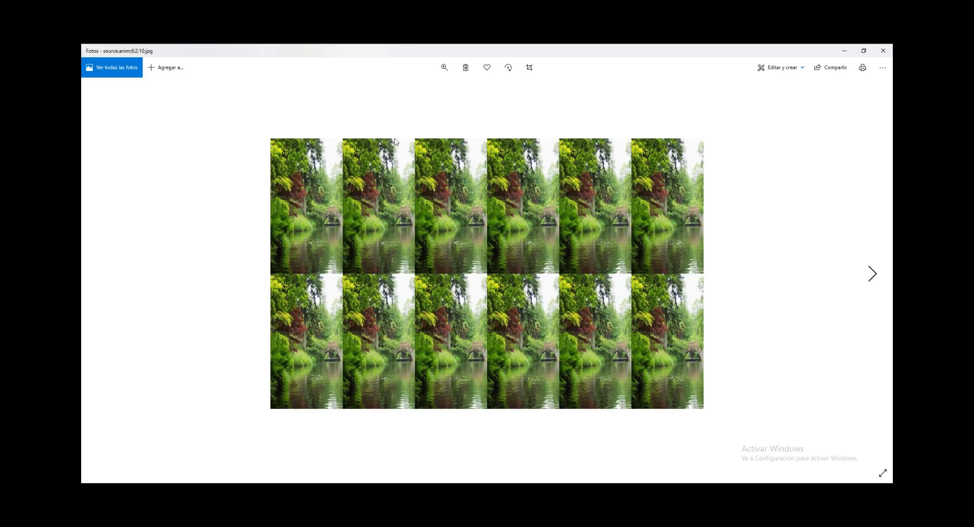
pyautogui.moveTo(401, 391)
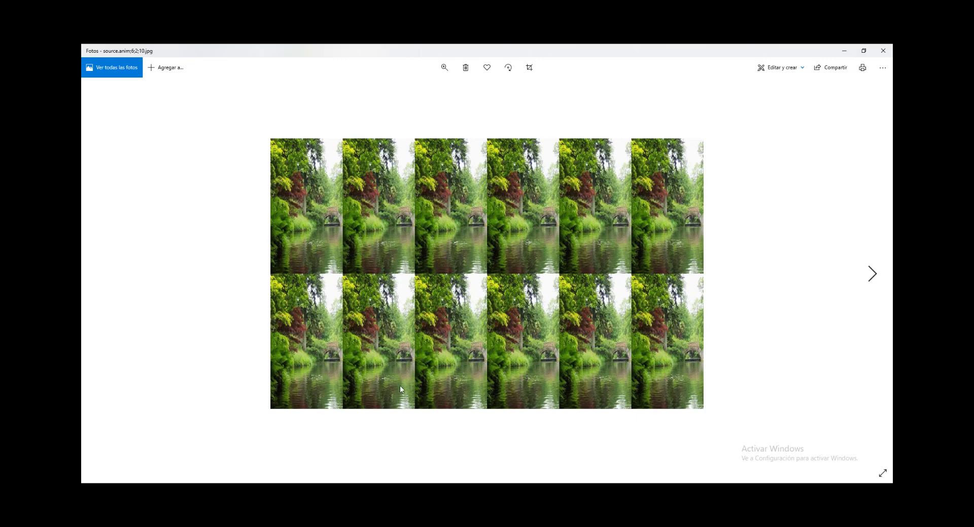
pyautogui.moveTo(716, 277)
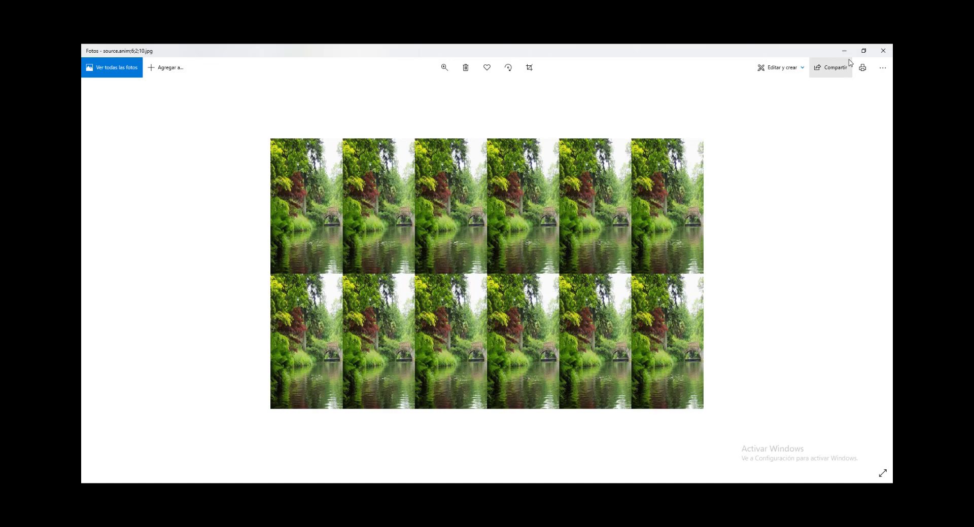
pyautogui.moveTo(882, 50)
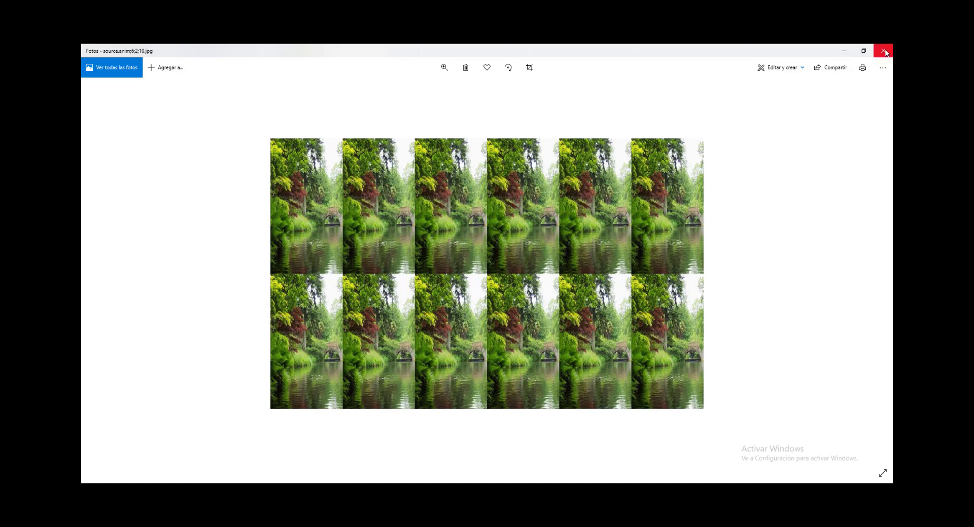
# Close Photos and the folder window and return to Chrome's source.gif tab
pyautogui.click(882, 51)
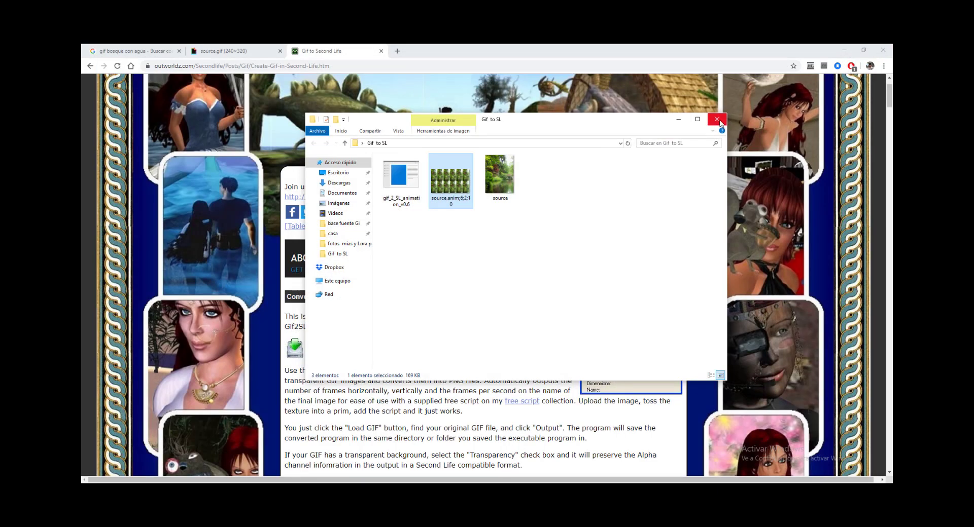
pyautogui.click(716, 120)
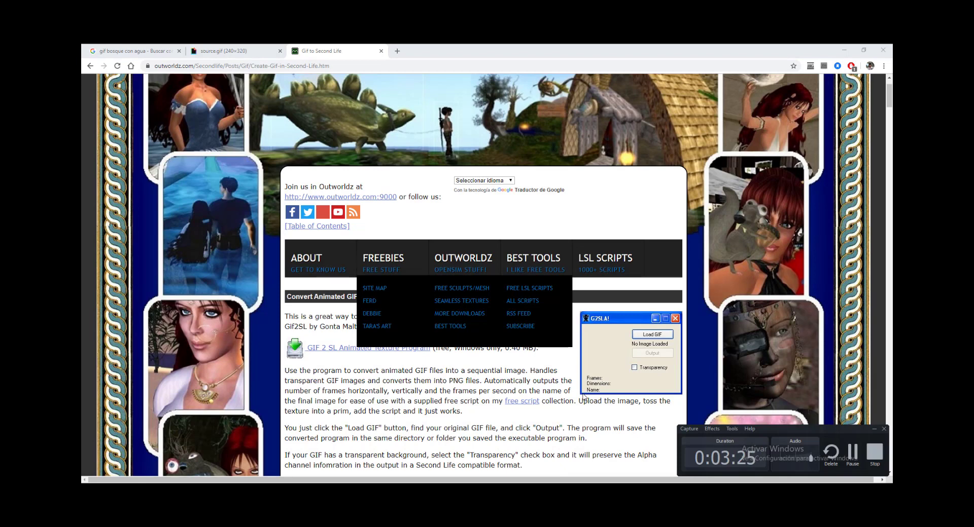
pyautogui.click(236, 51)
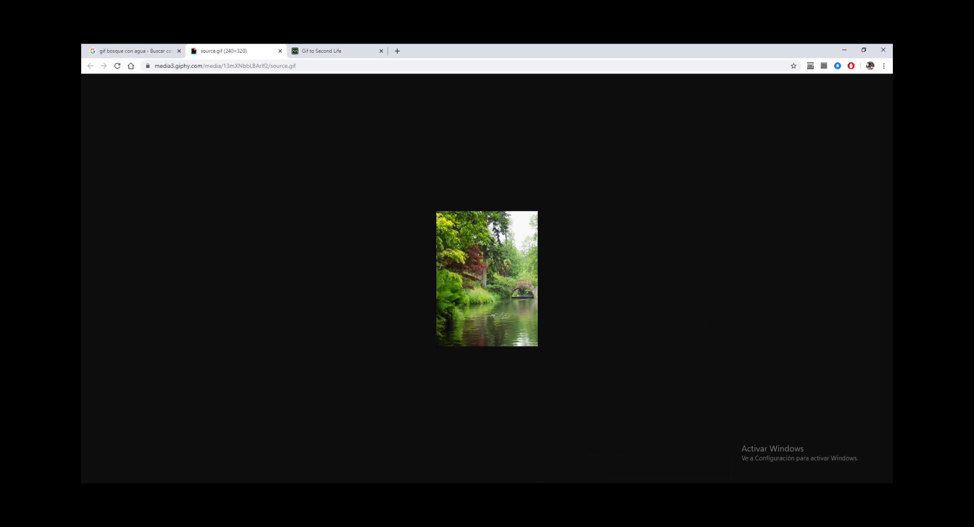
pyautogui.moveTo(471, 385)
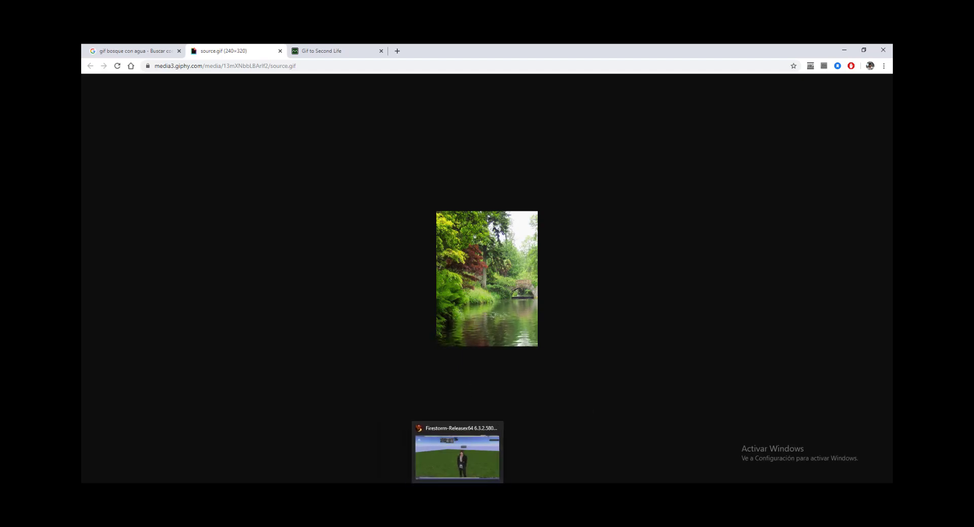
# Bring Firestorm forward and open SL Marketplace from its Content menu
pyautogui.click(457, 453)
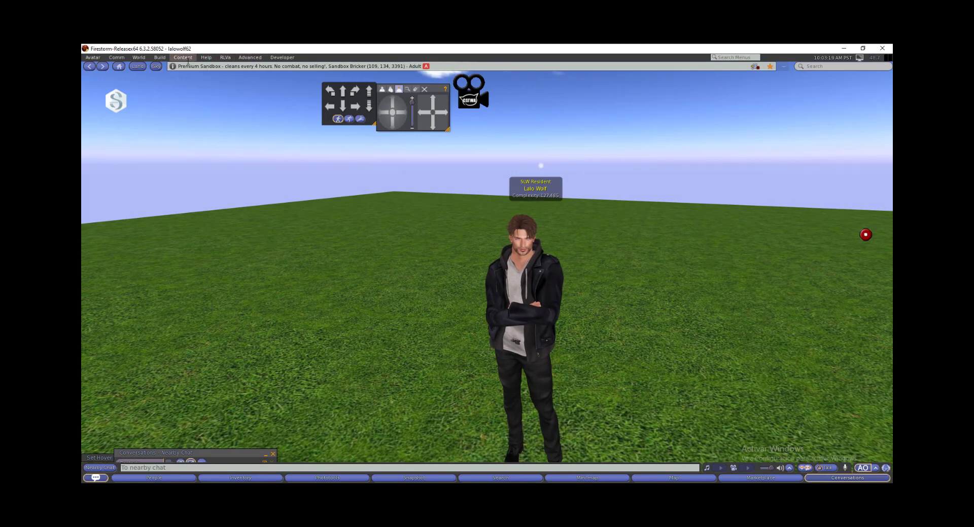
pyautogui.click(183, 57)
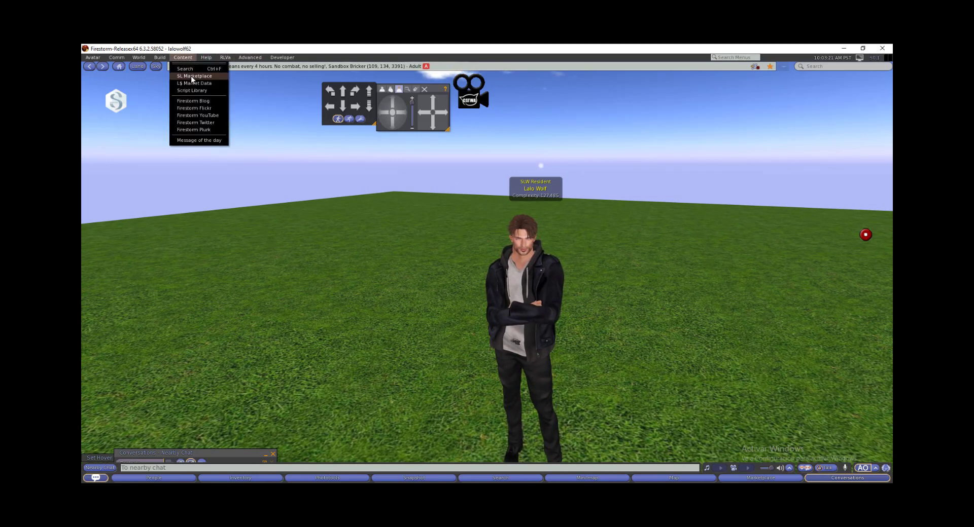
pyautogui.click(193, 76)
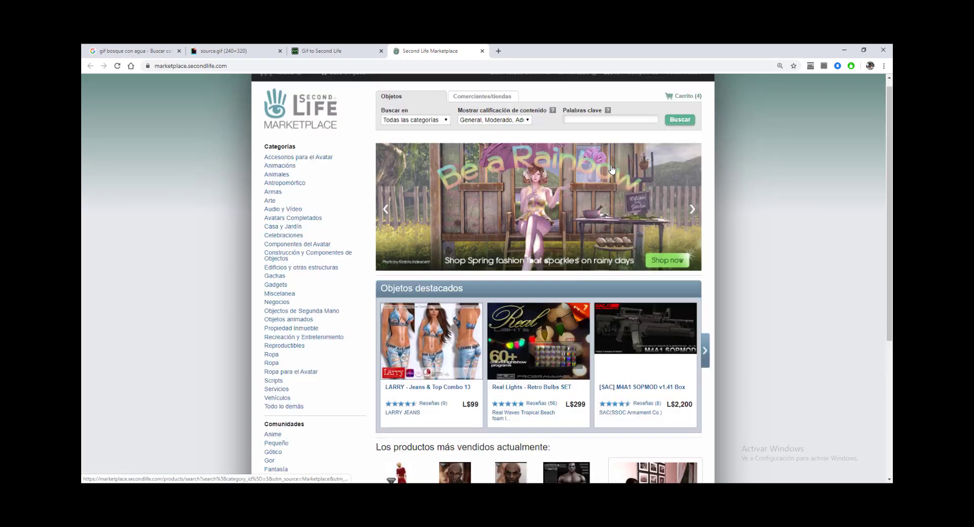
# Search the Marketplace for 'gif to SL', returning three matching items
pyautogui.scroll(-3)
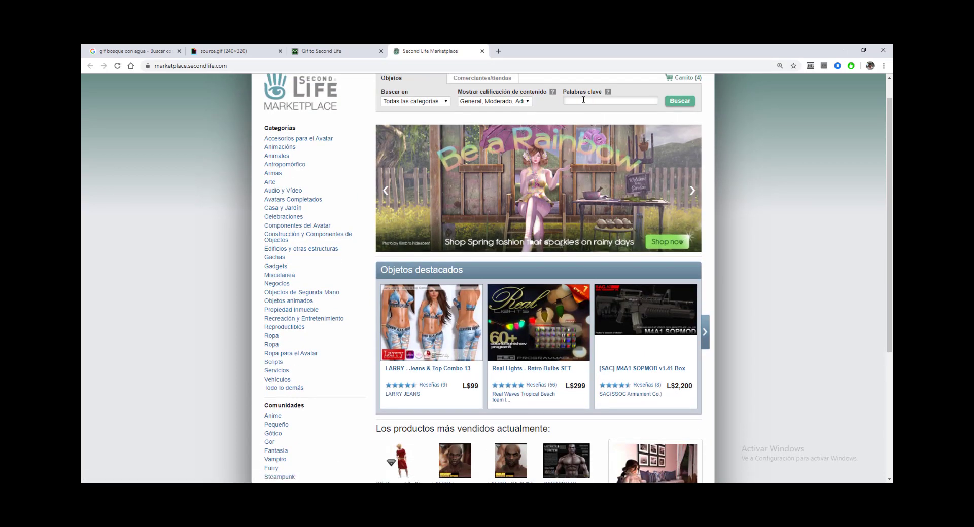
pyautogui.write('S')
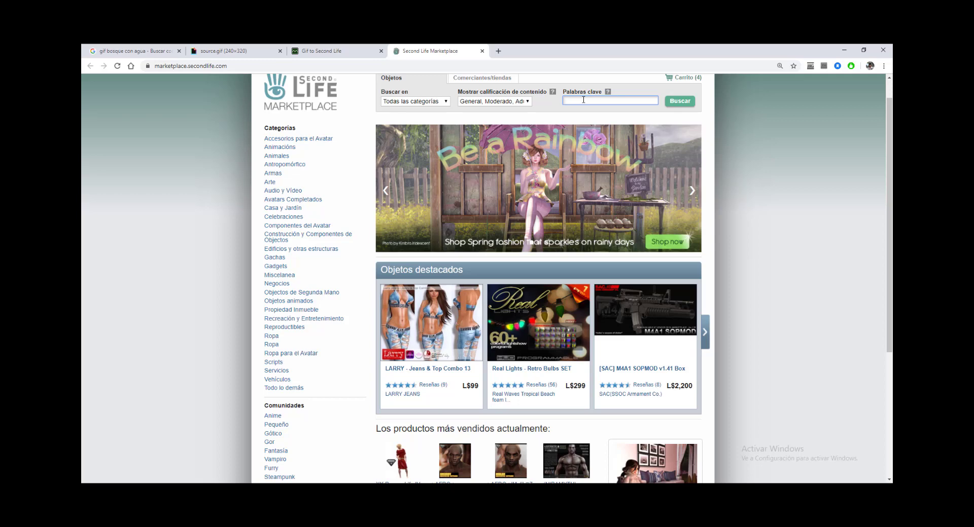
pyautogui.write('gif to S')
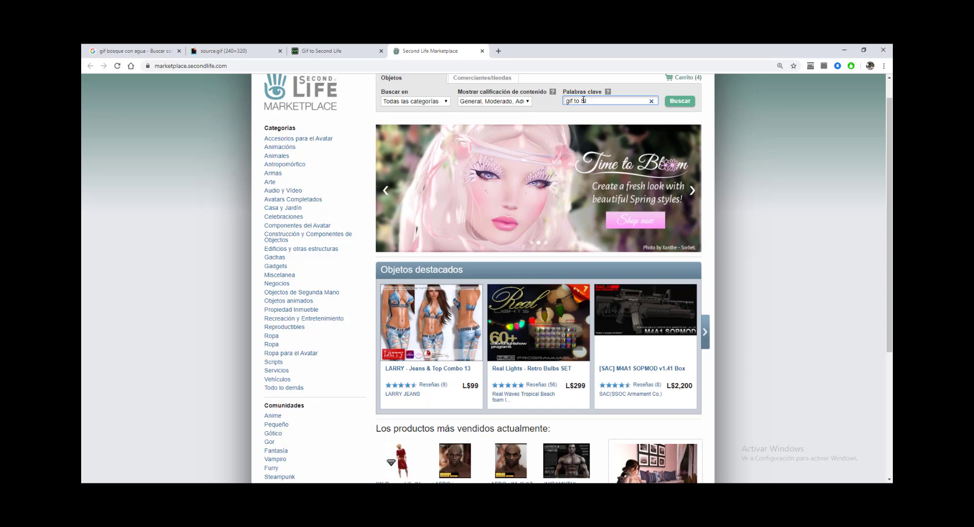
pyautogui.click(680, 100)
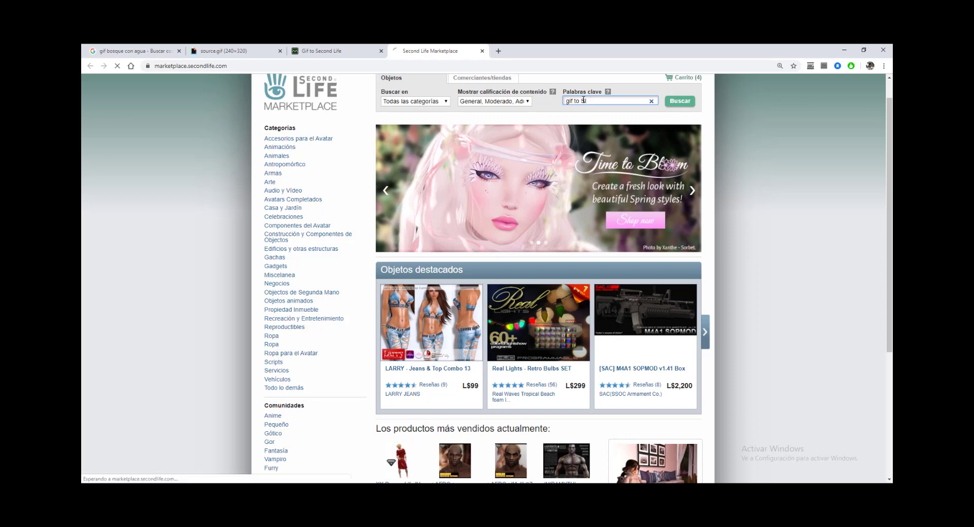
pyautogui.click(679, 101)
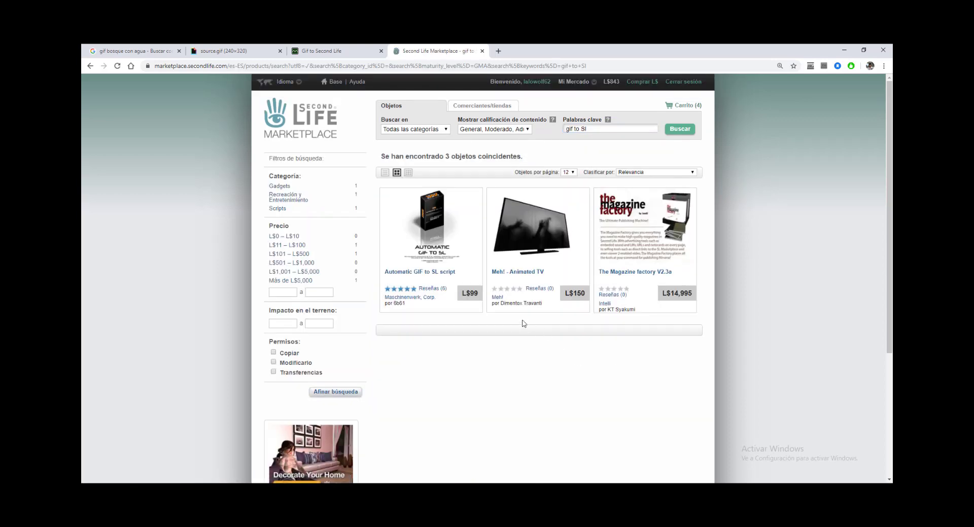
pyautogui.moveTo(426, 242)
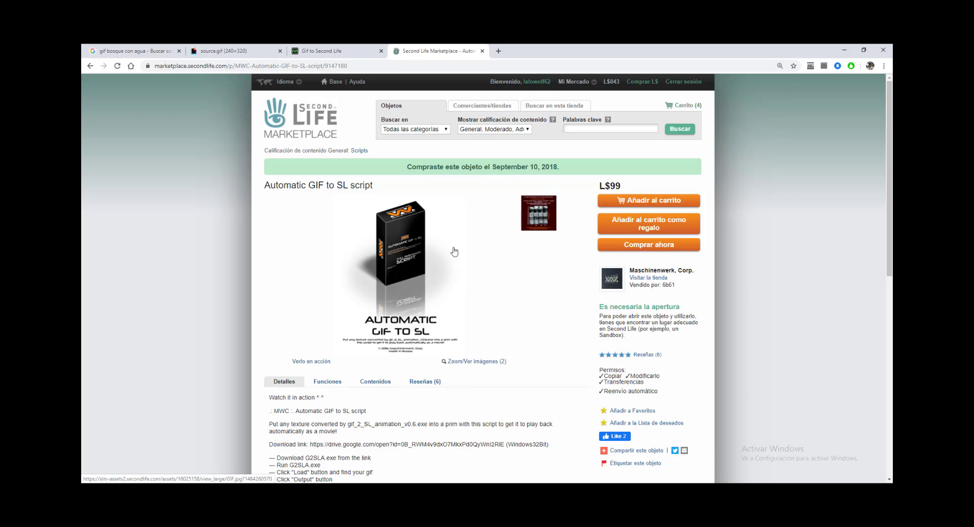
pyautogui.moveTo(402, 258)
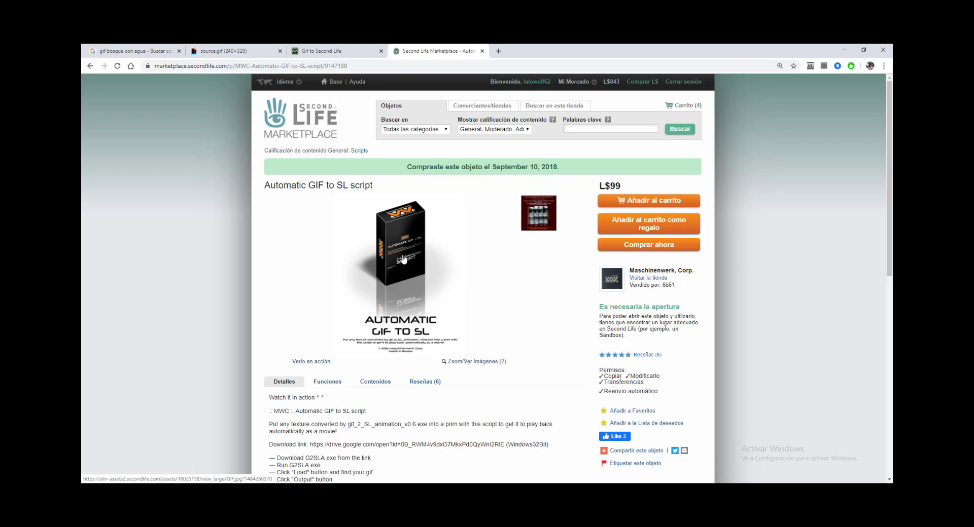
# Read through the Automatic GIF to SL script listing's Detalles instructions
pyautogui.scroll(-3)
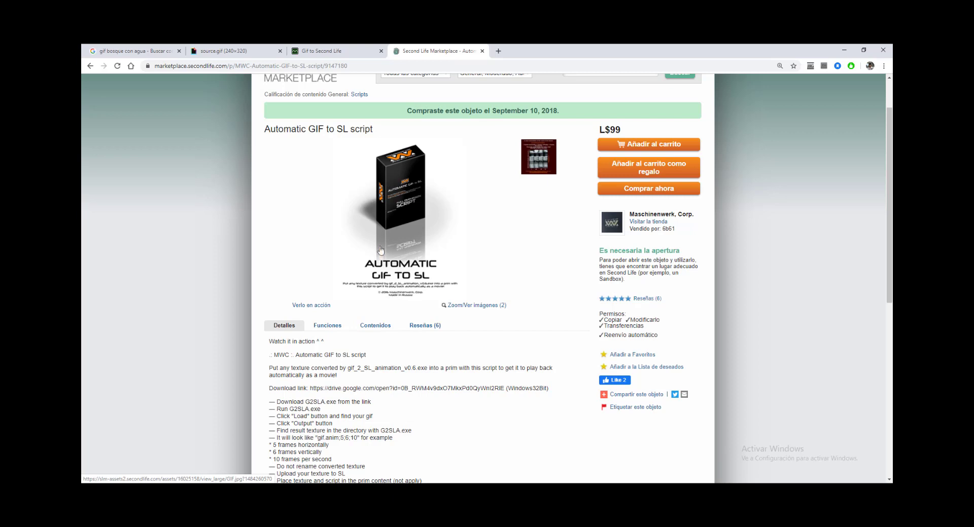
pyautogui.moveTo(401, 387)
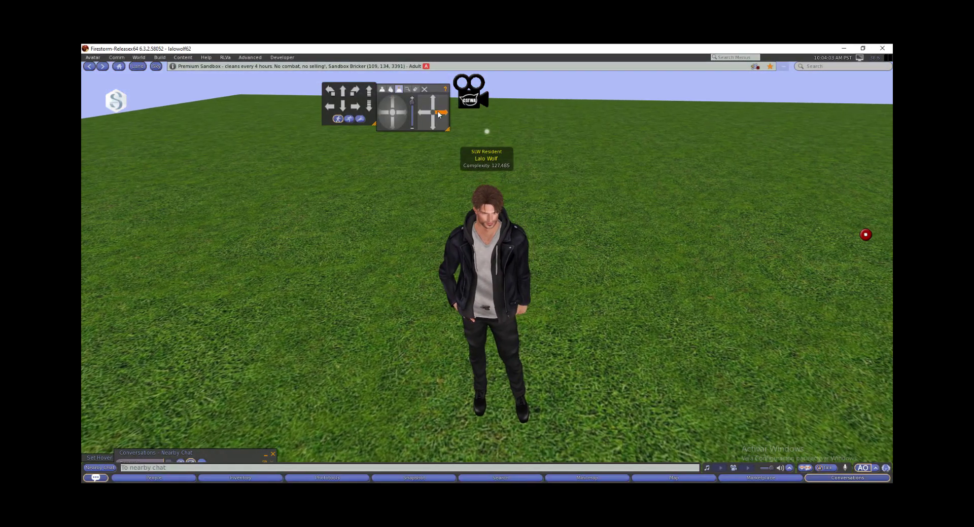
# Rez a new box prim on the grass via the ground's Create option
pyautogui.rightClick(544, 342)
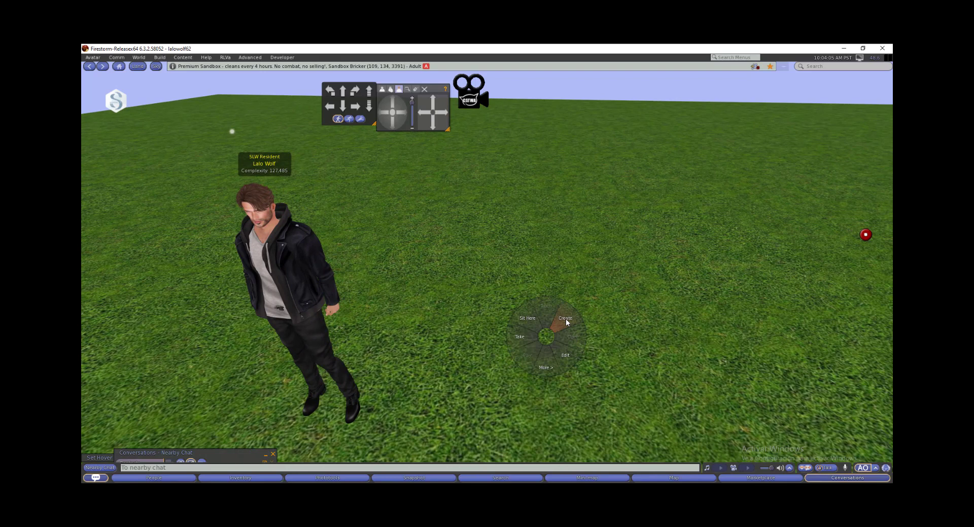
pyautogui.click(565, 318)
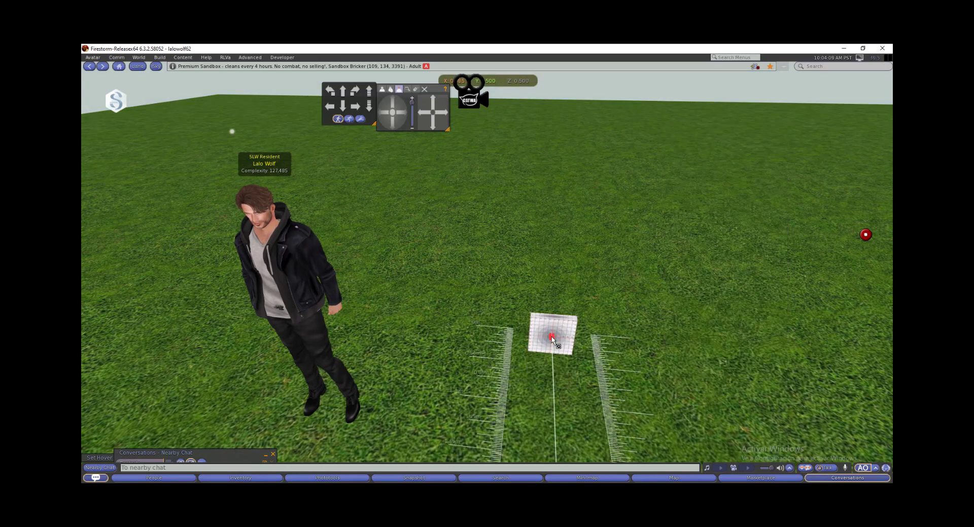
pyautogui.moveTo(552, 337); pyautogui.dragTo(568, 177)
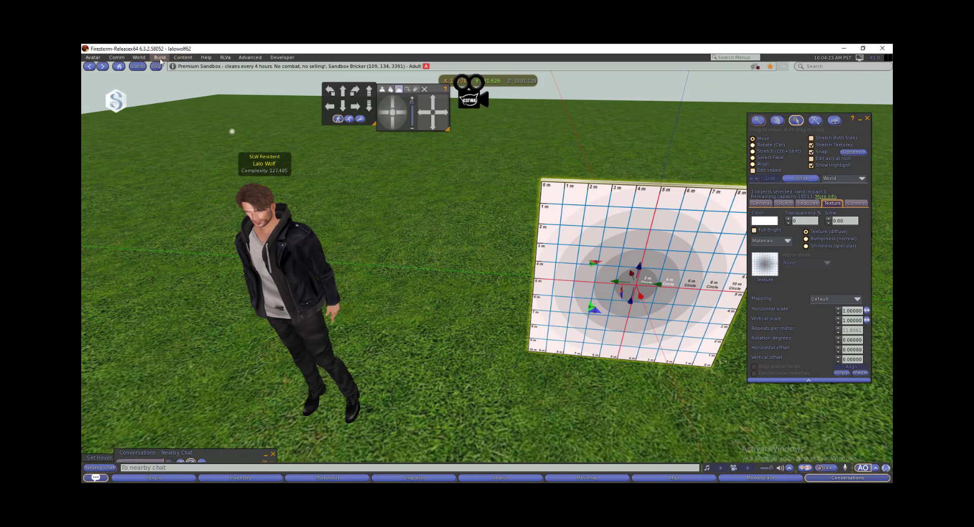
# Upload the source.anim;6;2;10 sprite-sheet image as a texture via Build > Upload > Image for L$10
pyautogui.click(160, 57)
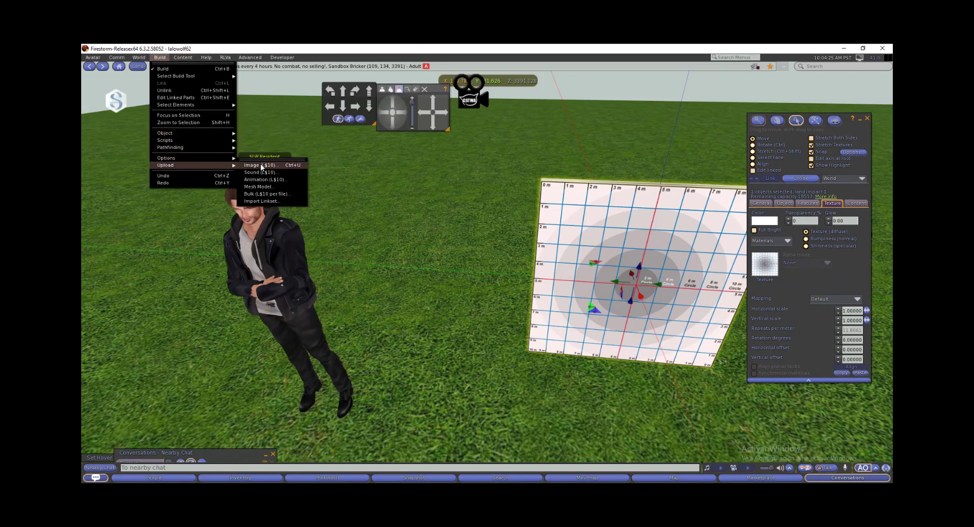
pyautogui.click(257, 165)
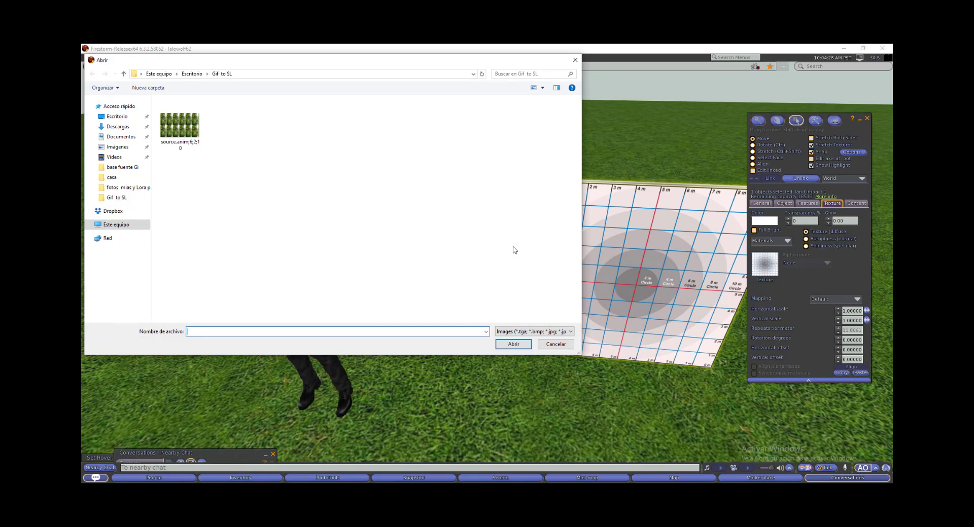
pyautogui.click(181, 124)
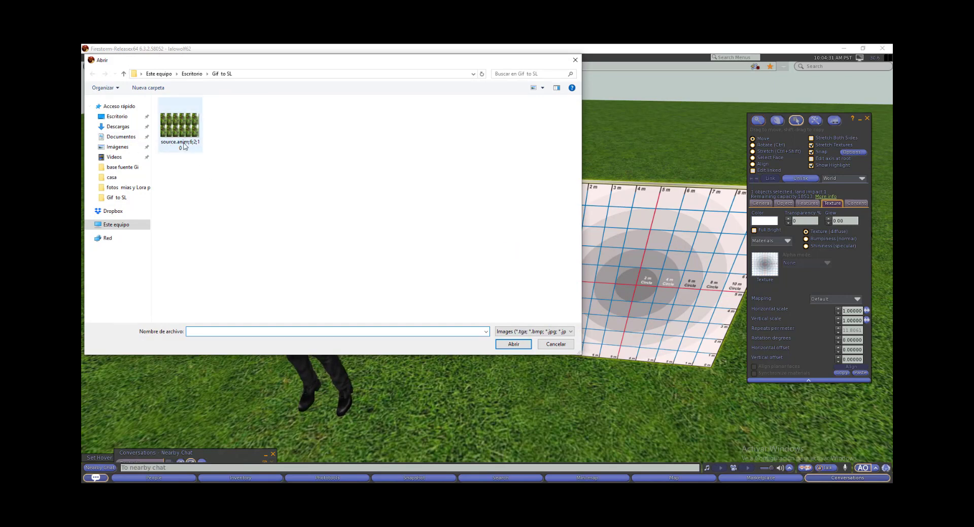
pyautogui.click(180, 123)
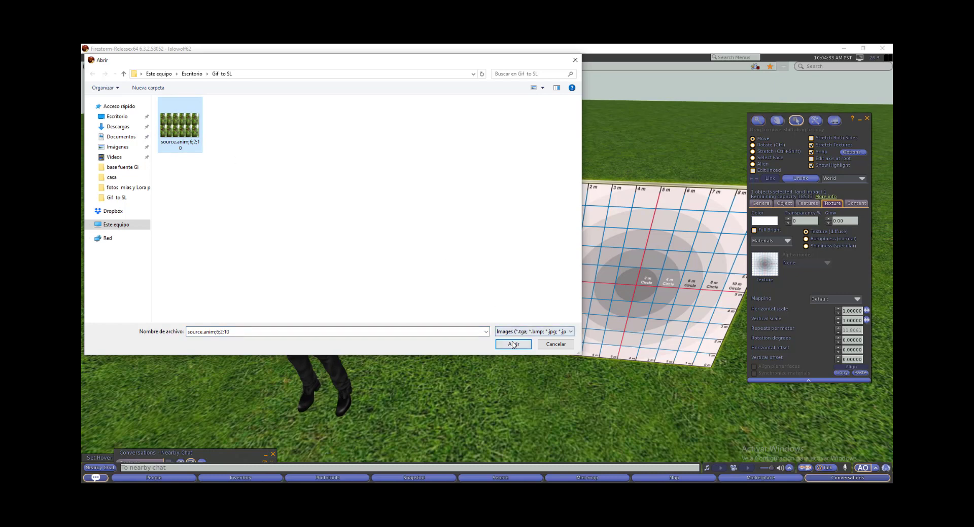
pyautogui.click(512, 344)
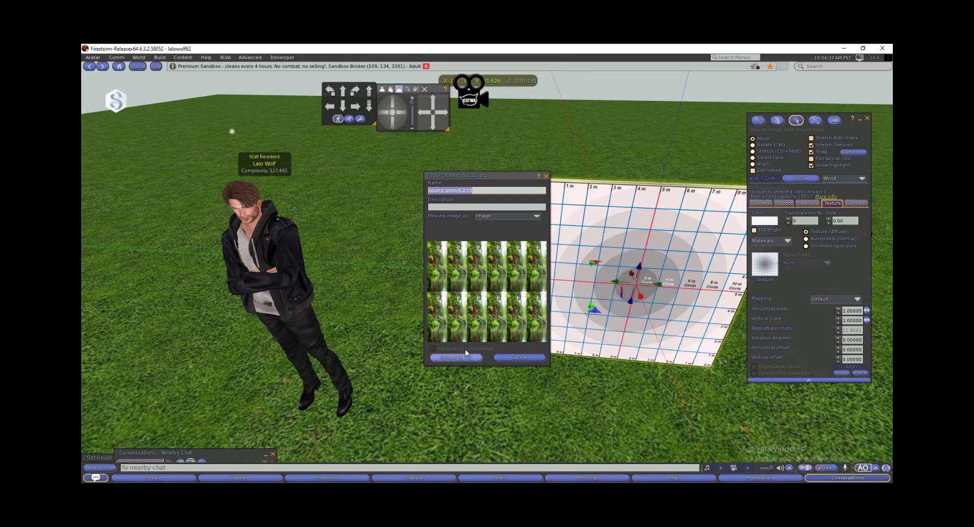
pyautogui.click(457, 357)
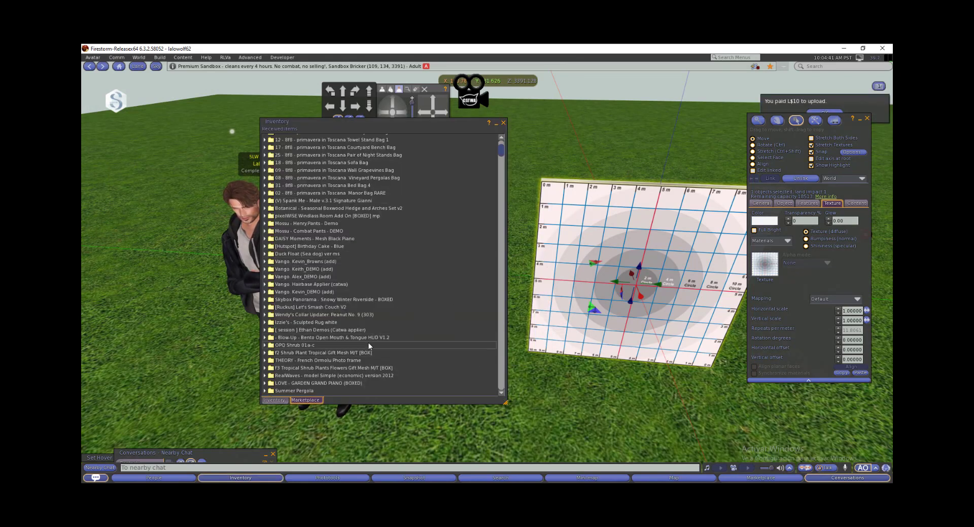
# Drag source.anim;6;2;10 from Inventory > Textures into the flat prim's Contents folder
pyautogui.click(273, 399)
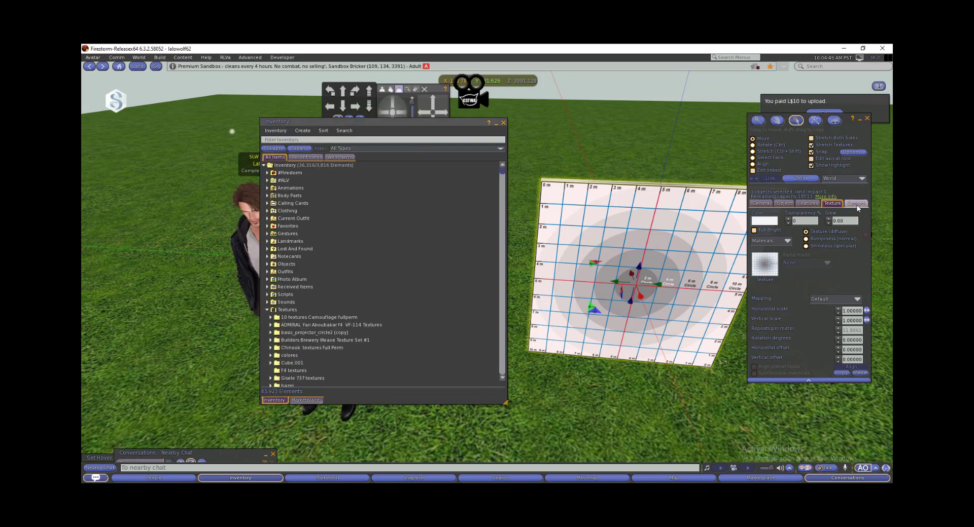
pyautogui.click(856, 202)
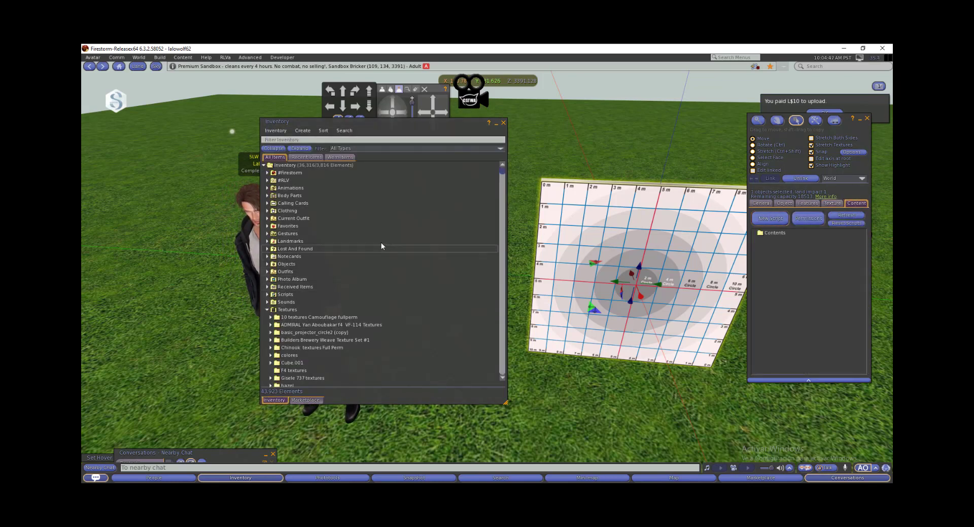
pyautogui.scroll(-3)
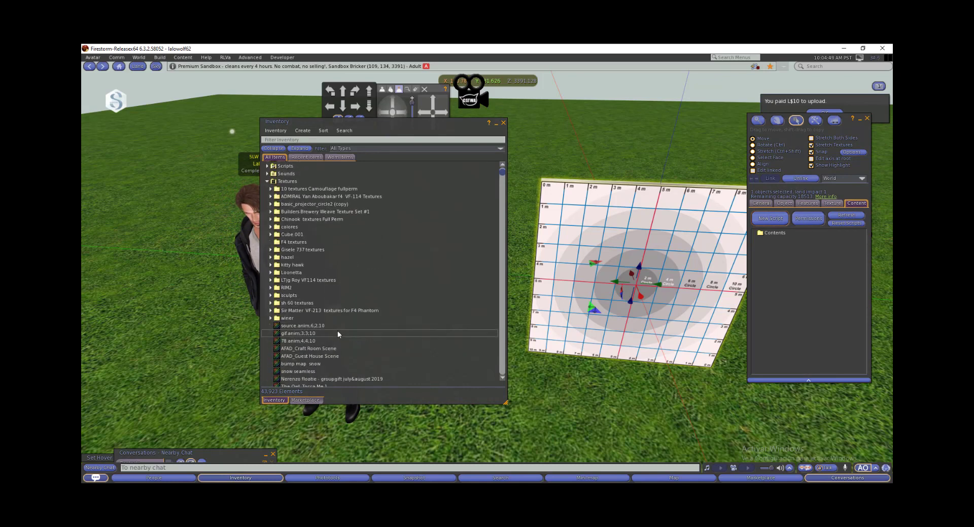
pyautogui.click(302, 326)
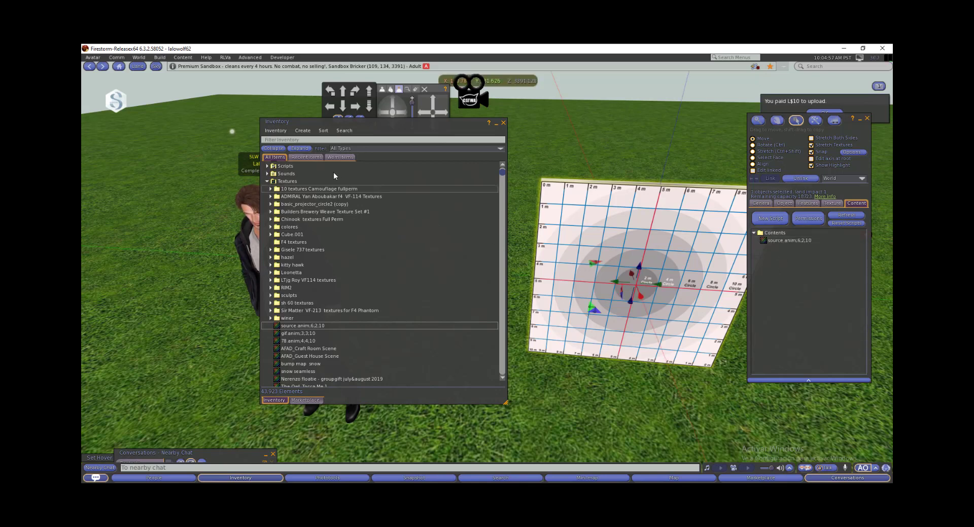
pyautogui.click(272, 148)
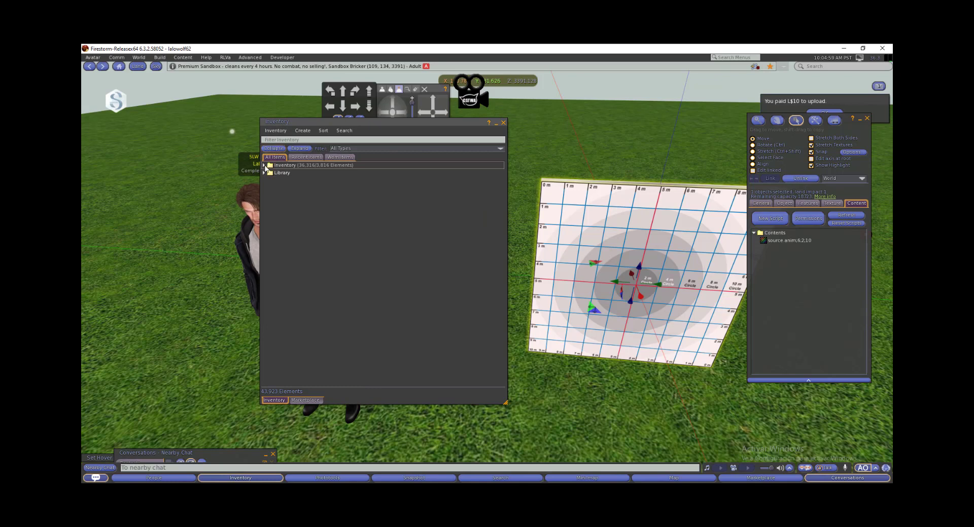
# Expand Inventory > 1.0 Mis creaciones > MWC : Automatic GIF to SL script to reveal its items
pyautogui.click(264, 165)
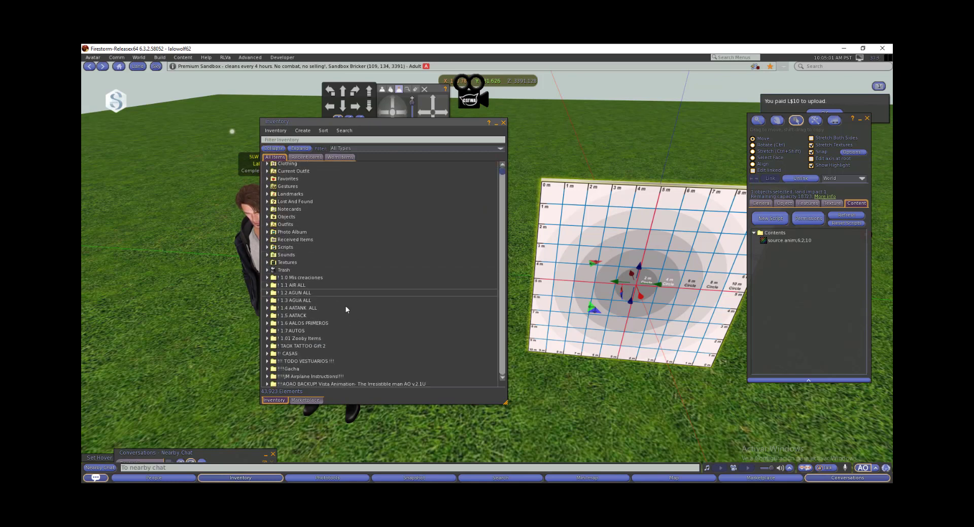
pyautogui.scroll(-3)
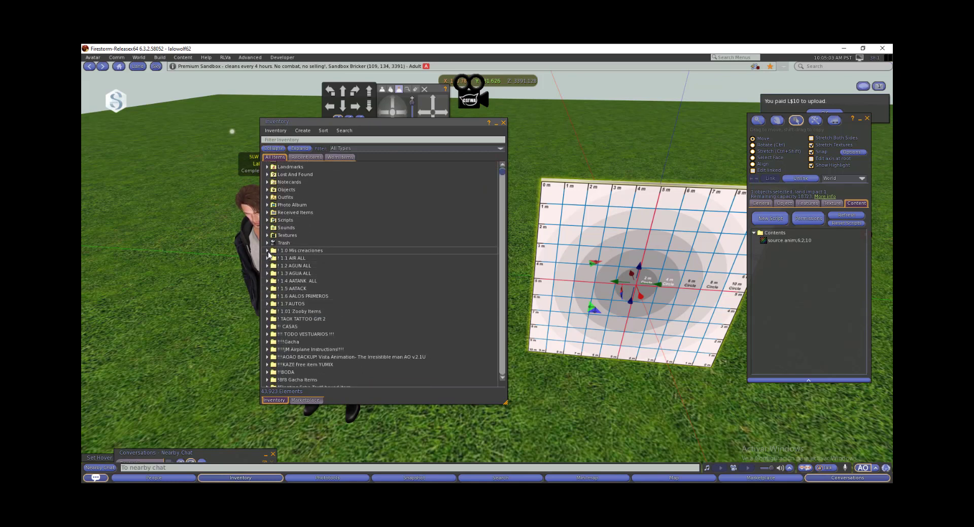
pyautogui.click(267, 251)
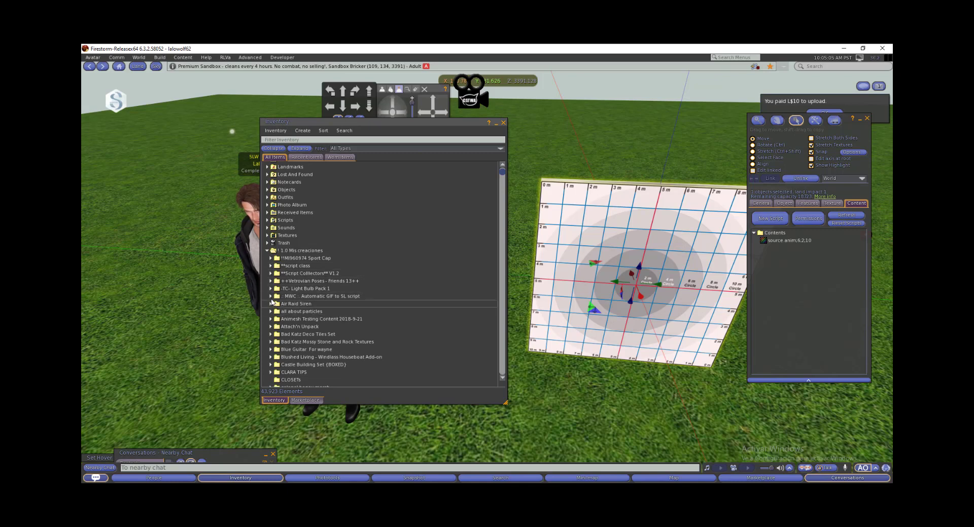
pyautogui.click(270, 296)
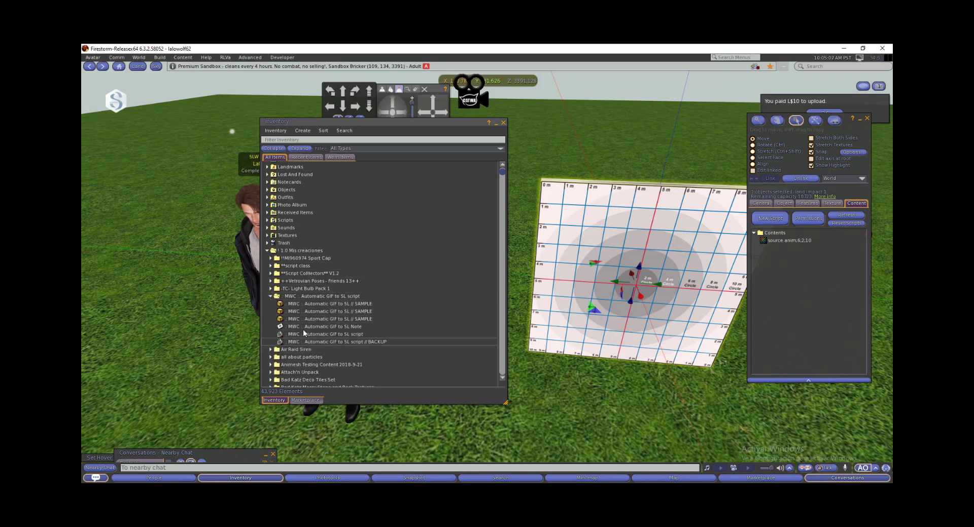